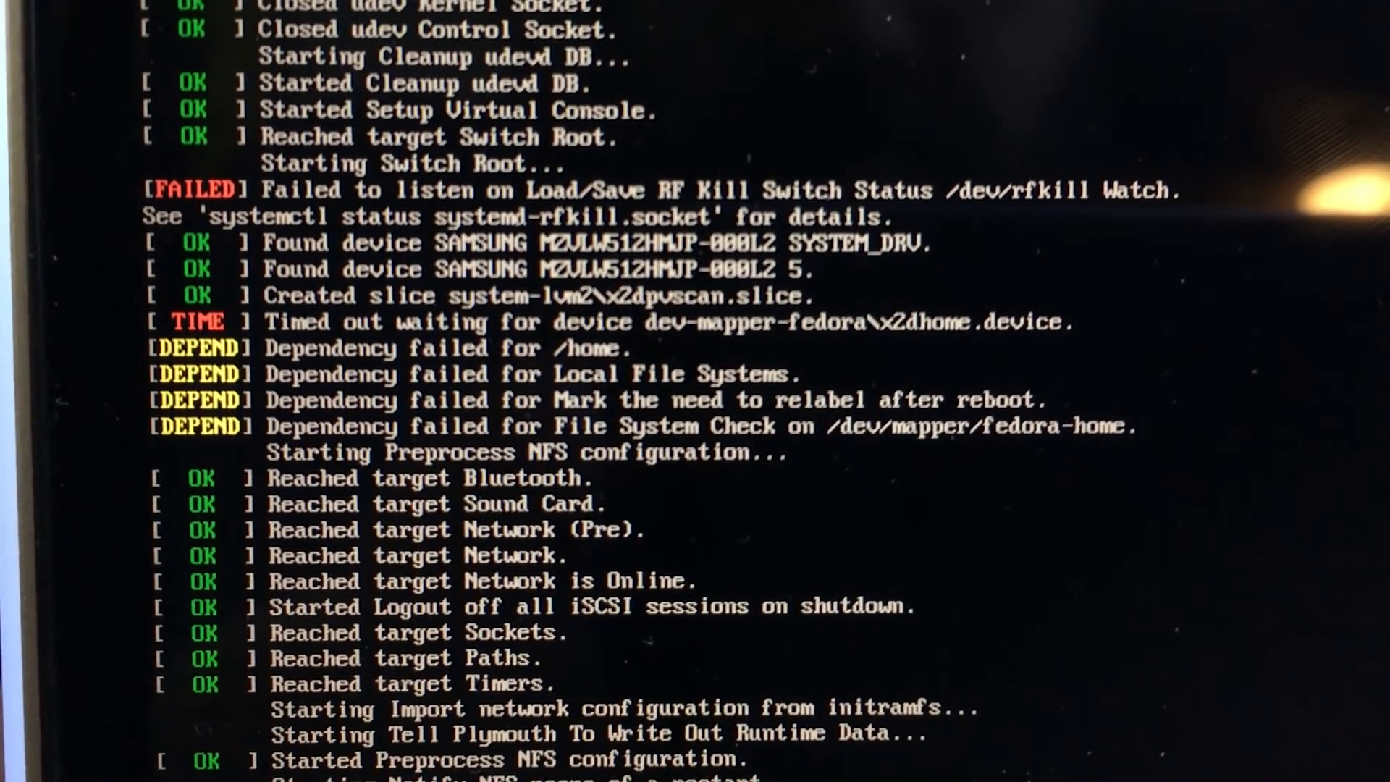
# Launch a Terminal window from the application launcher and drag it larger on the desktop
pyautogui.scroll(-3)
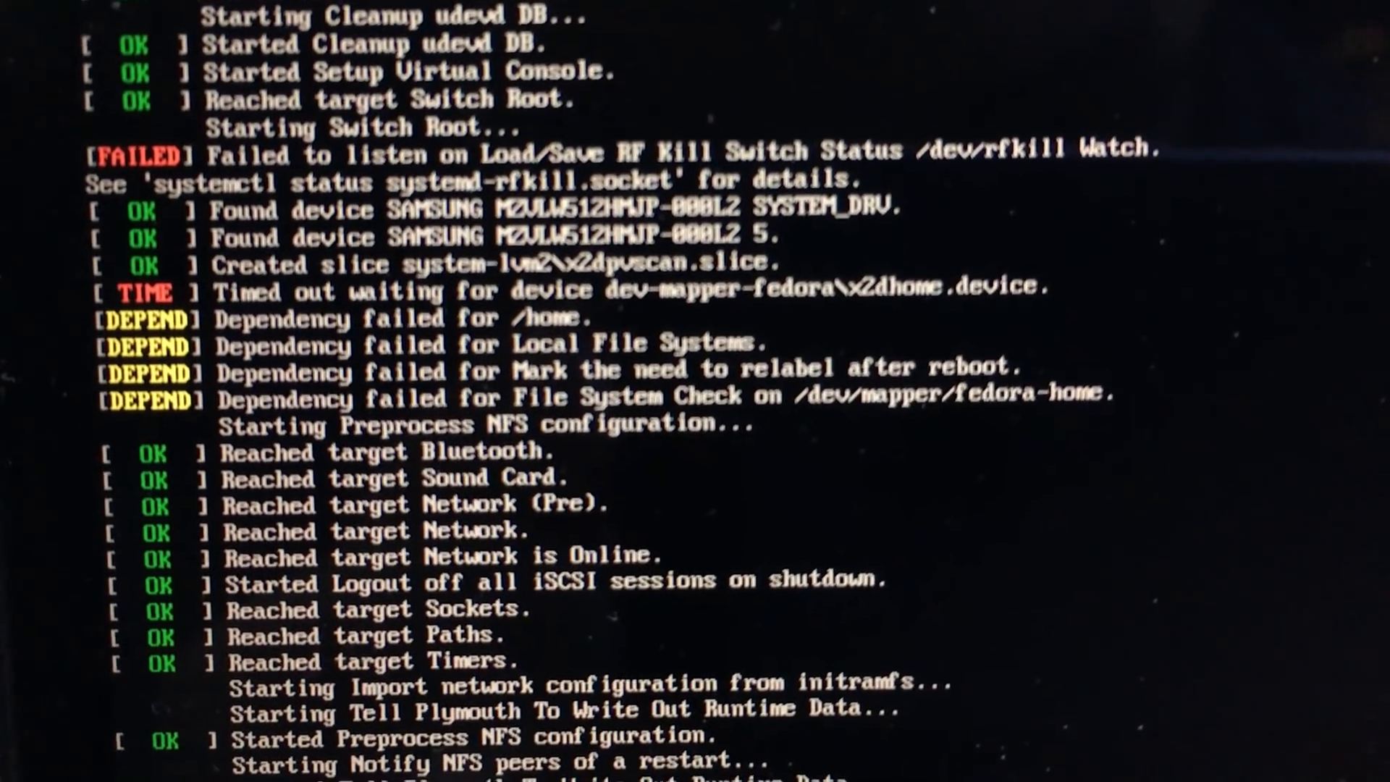
pyautogui.scroll(-3)
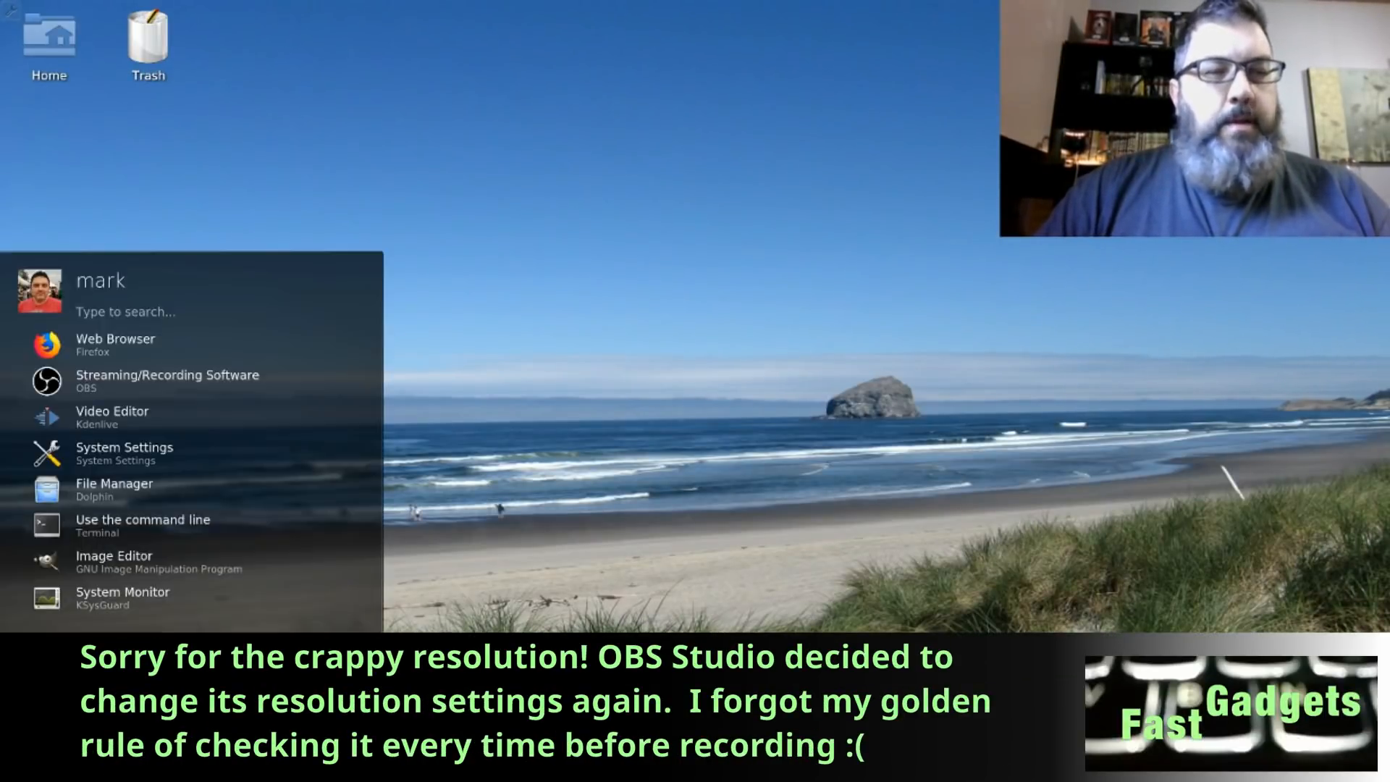
pyautogui.click(143, 524)
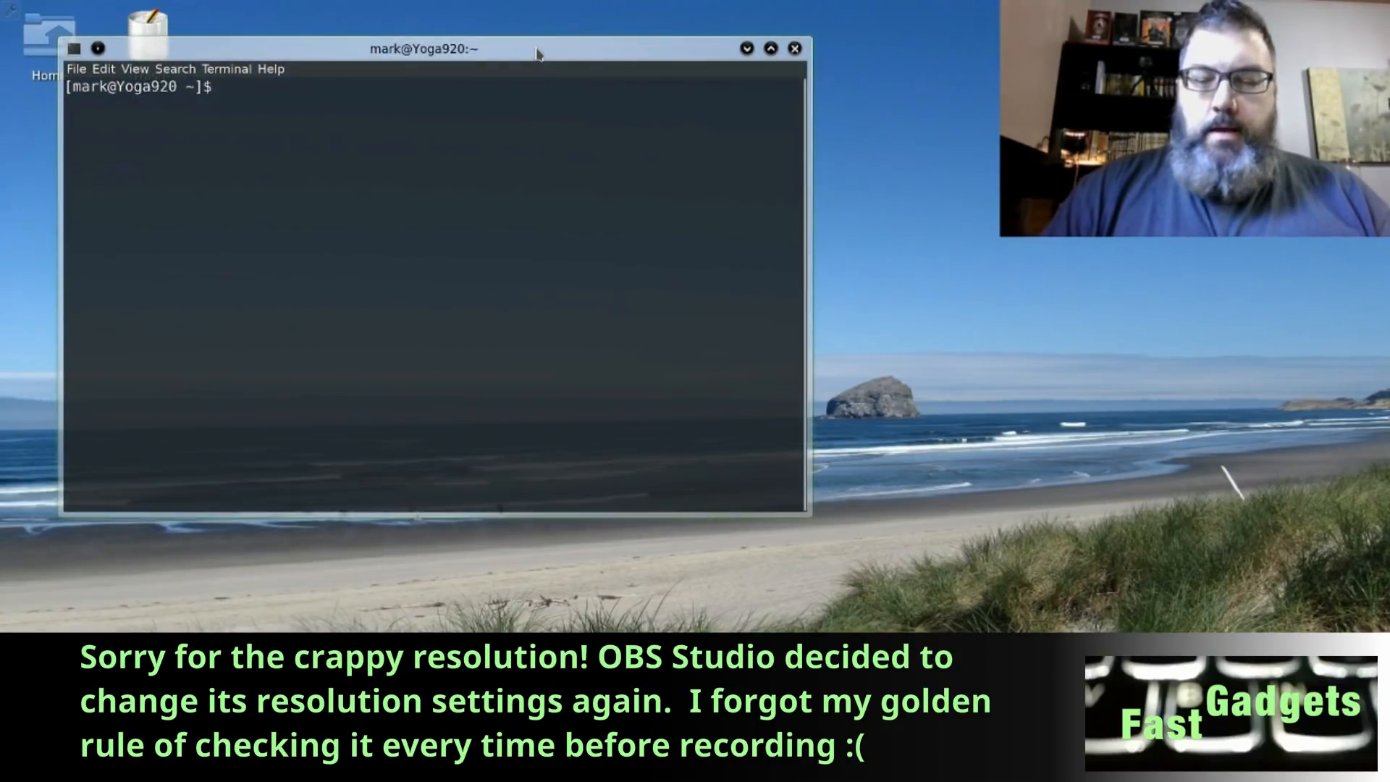
pyautogui.write('=')
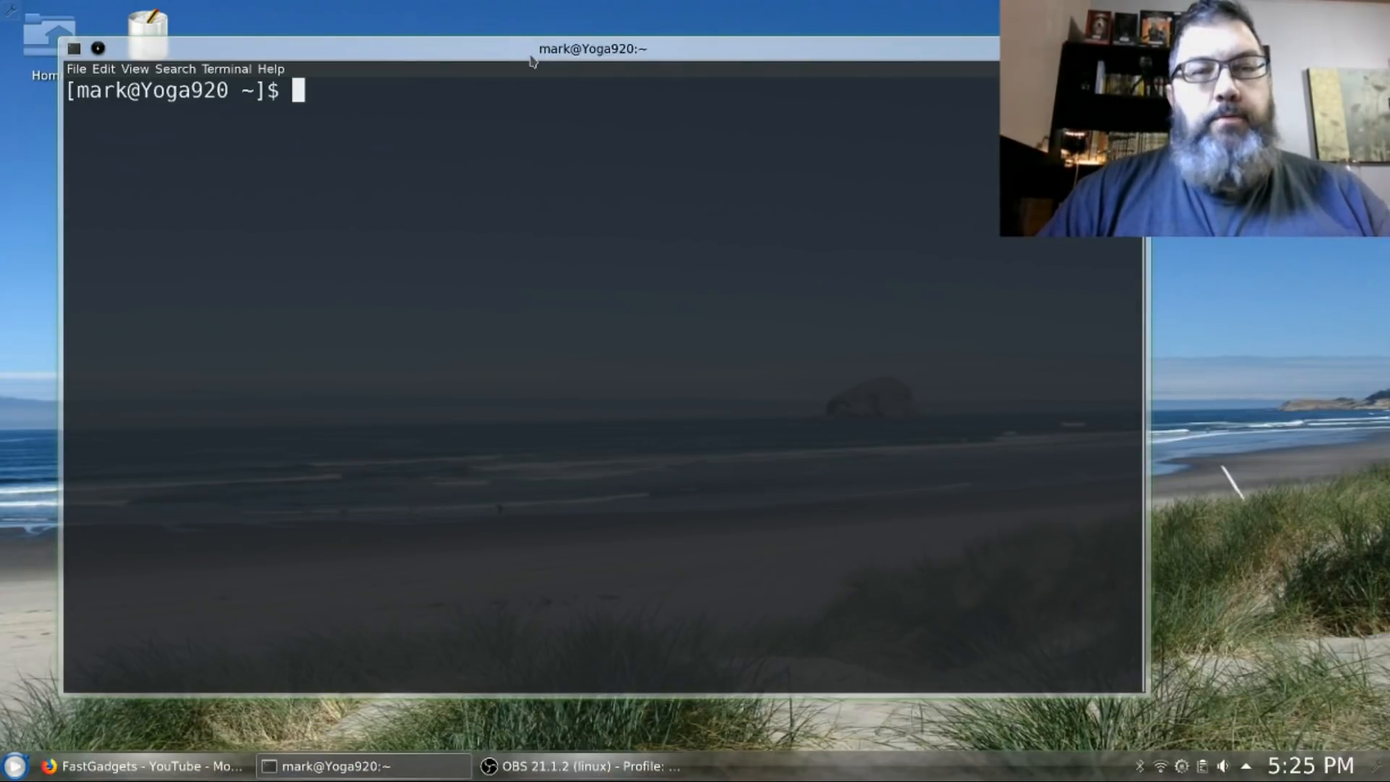
pyautogui.moveTo(593, 49); pyautogui.dragTo(539, 75)
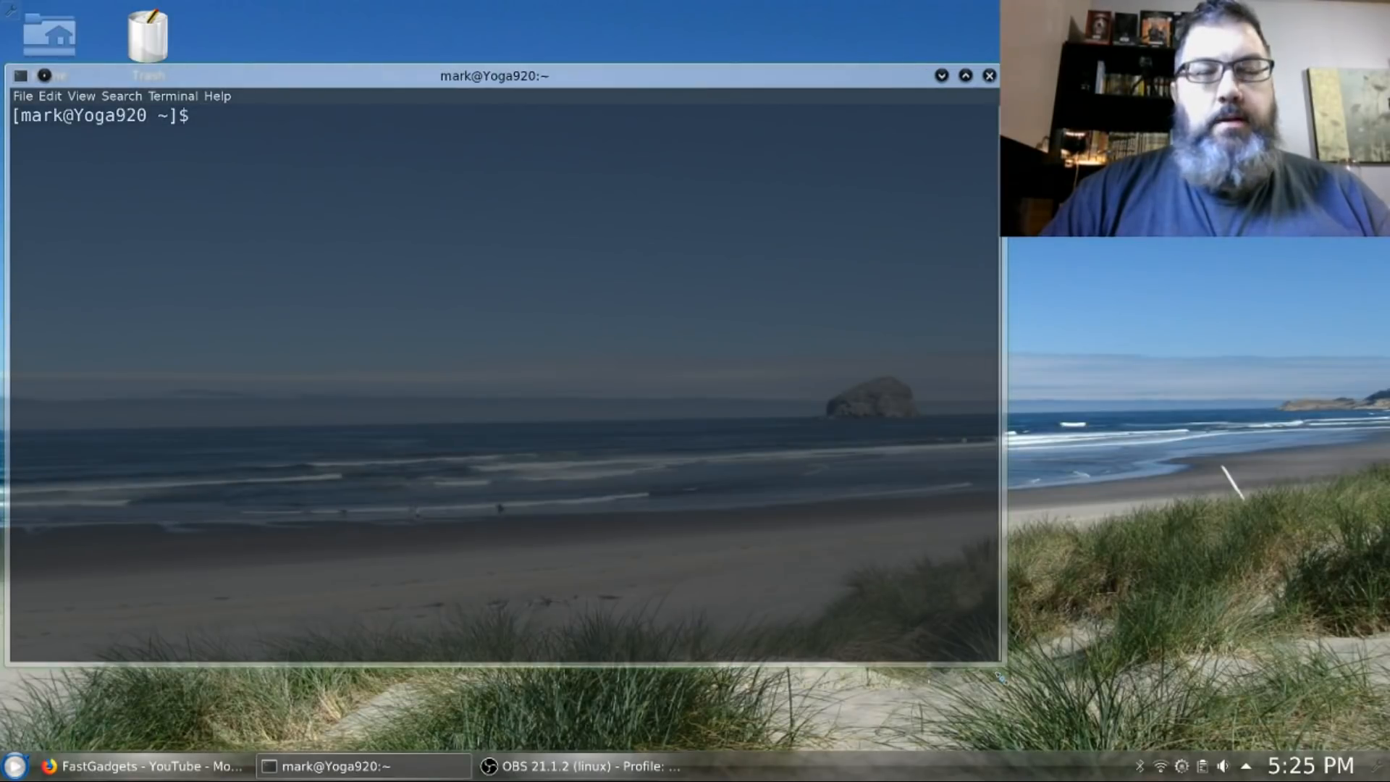
# Run journalctl to view the kernel boot log entries, then quit the pager with q
pyautogui.write('journa')
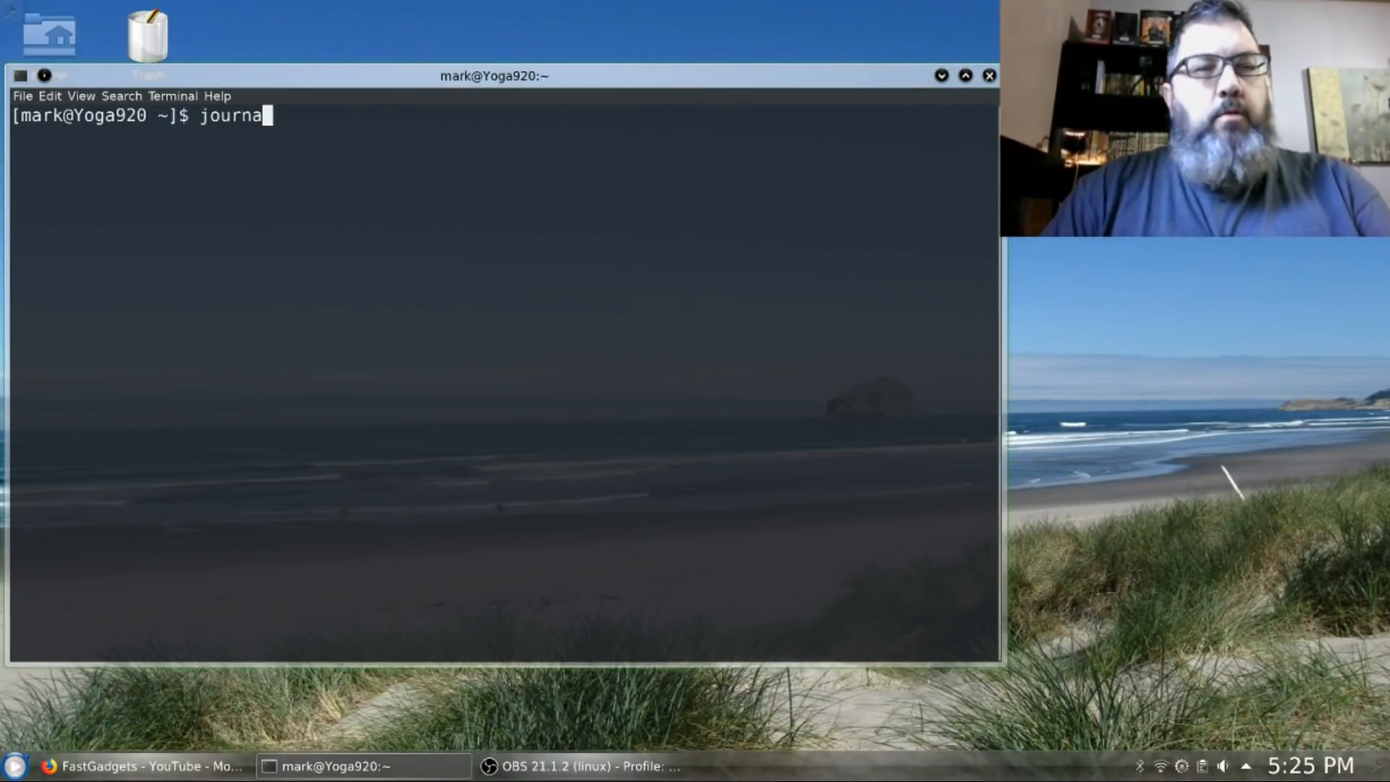
pyautogui.write('c')
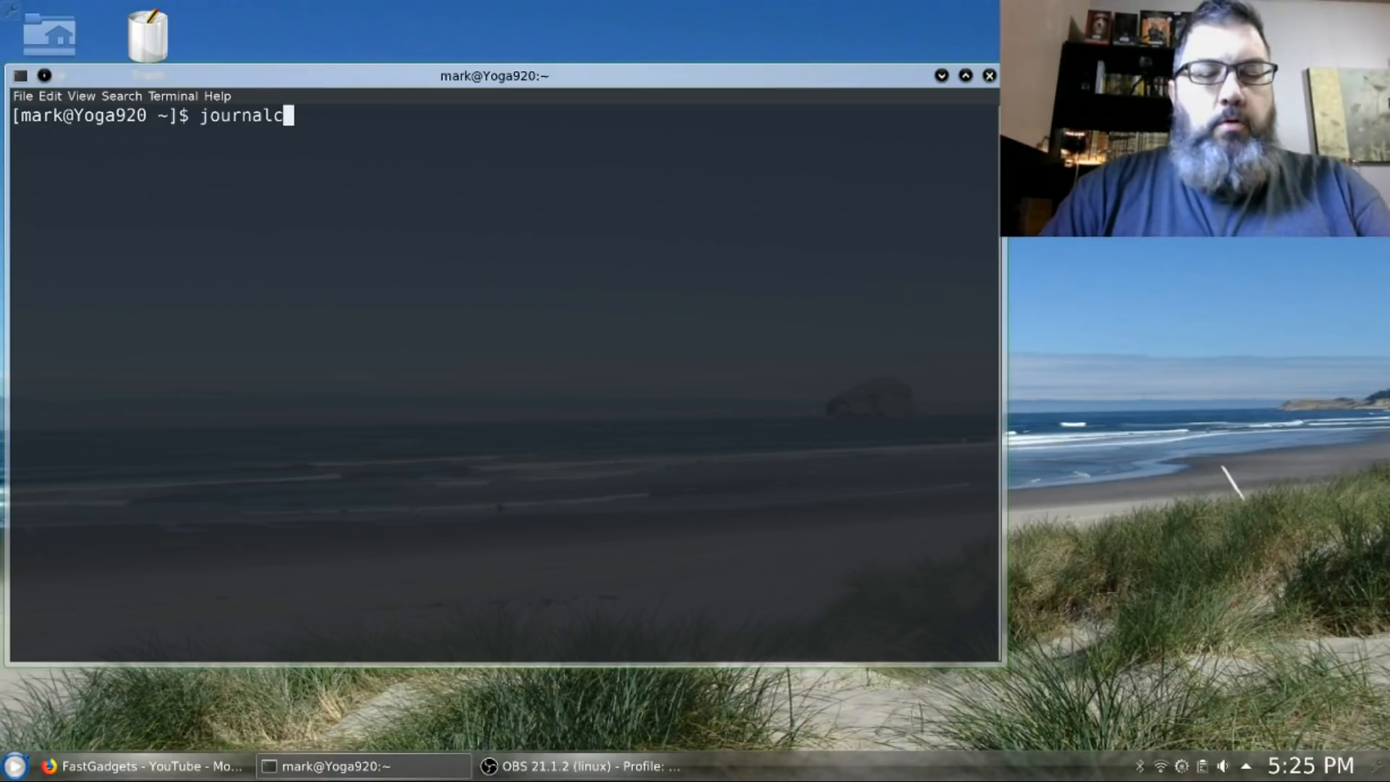
pyautogui.write('tl -')
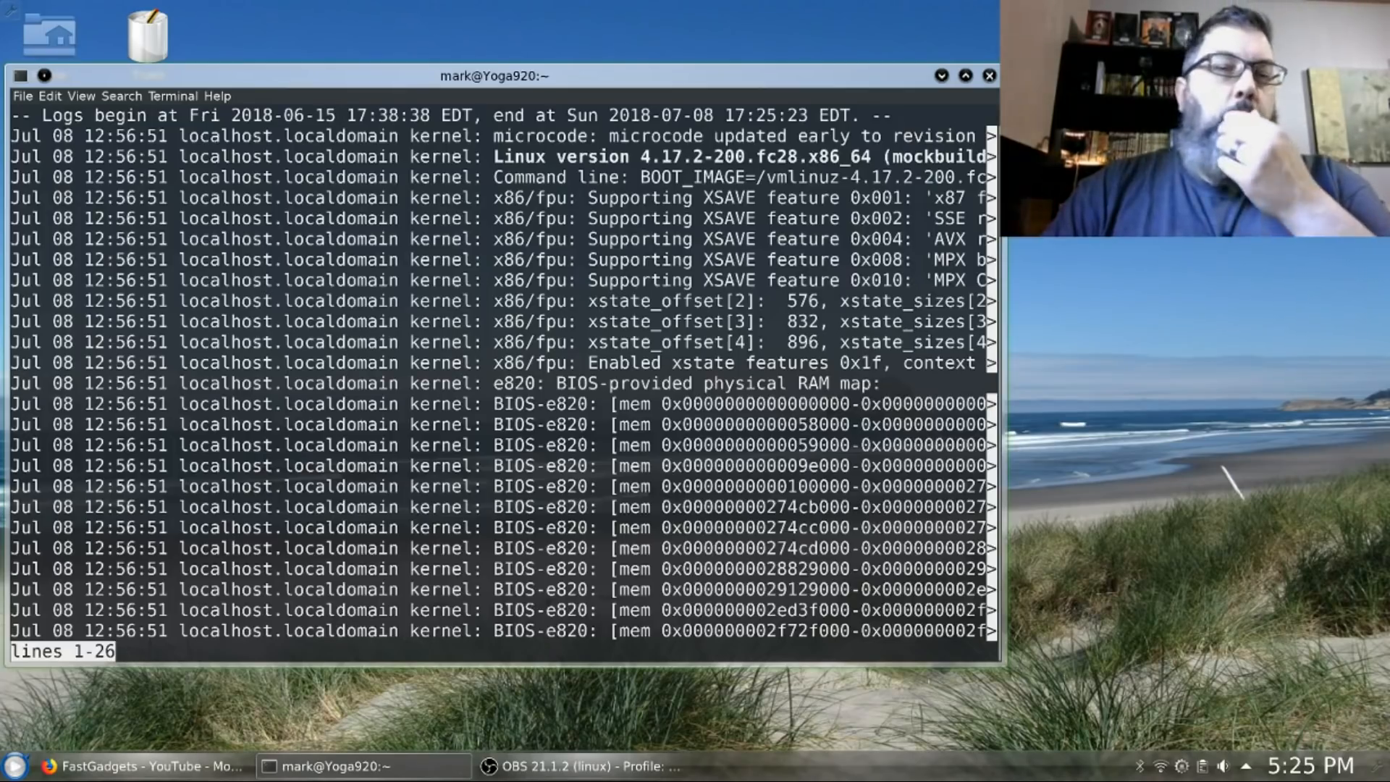
pyautogui.moveTo(1315, 349)
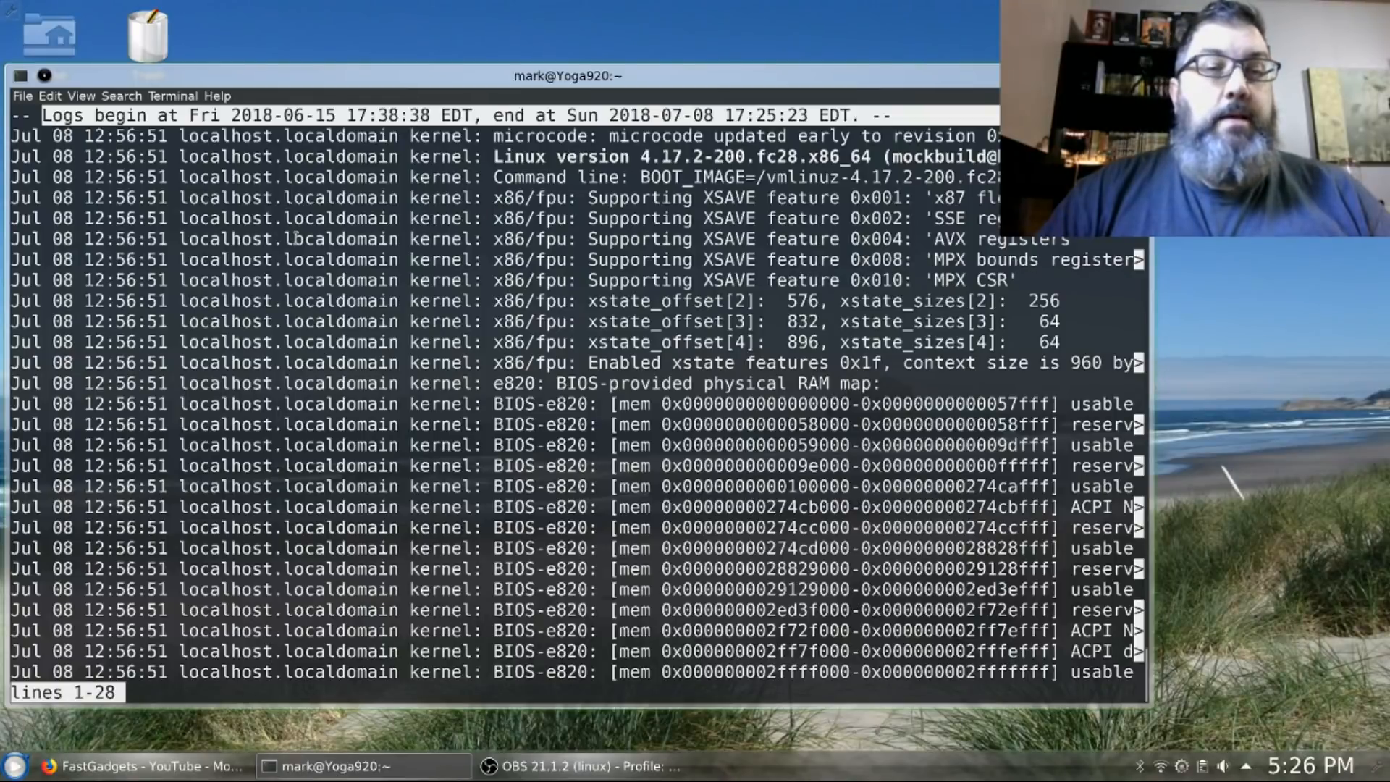
pyautogui.press('q')
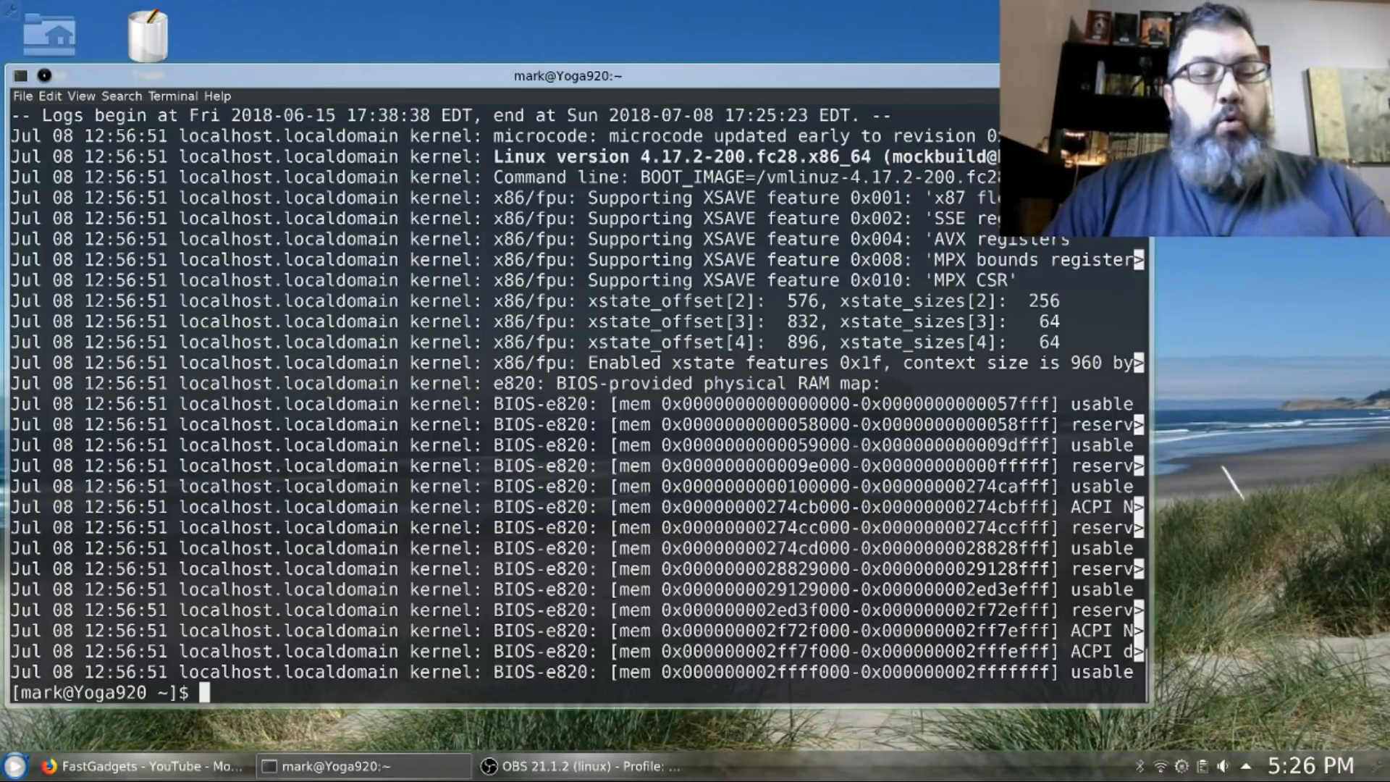
# Run man journalctl to bring up the journalctl manual page
pyautogui.write('man')
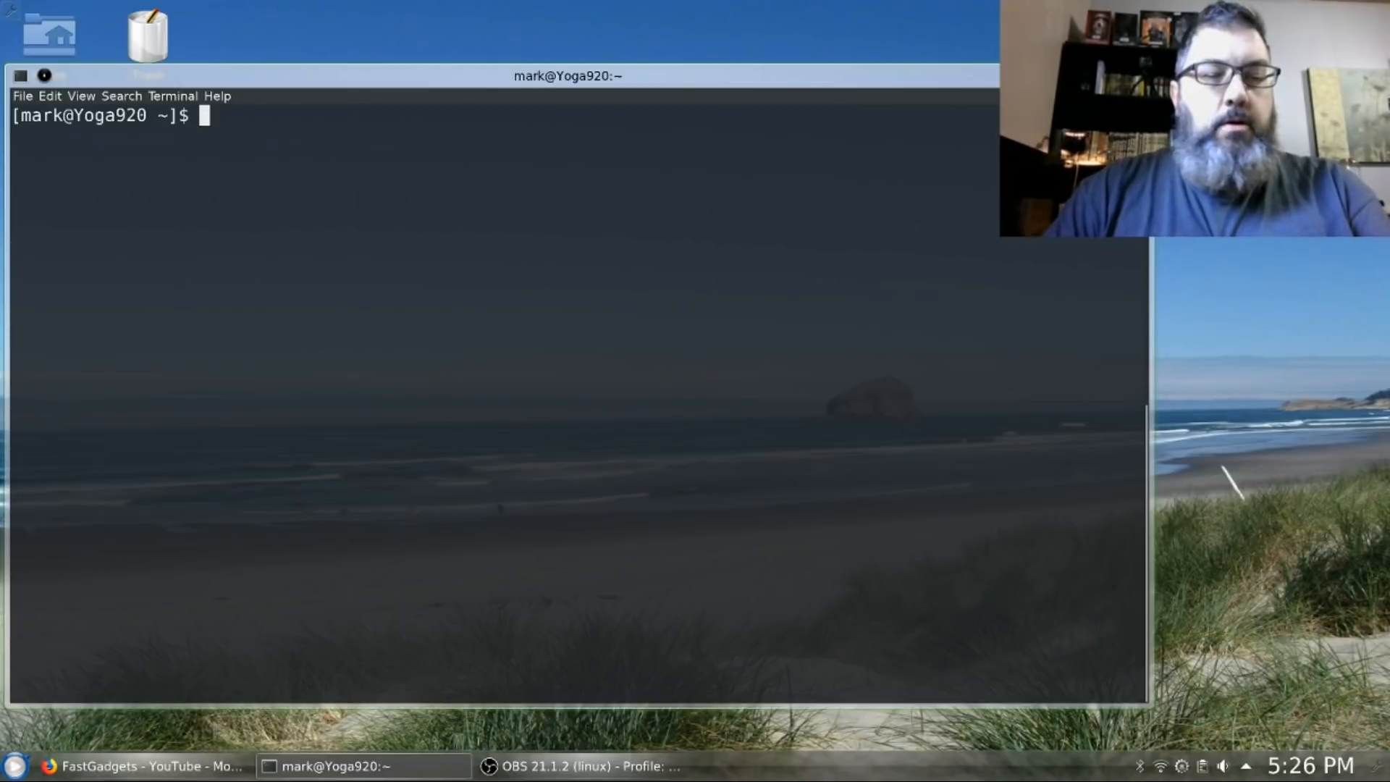
pyautogui.write('man')
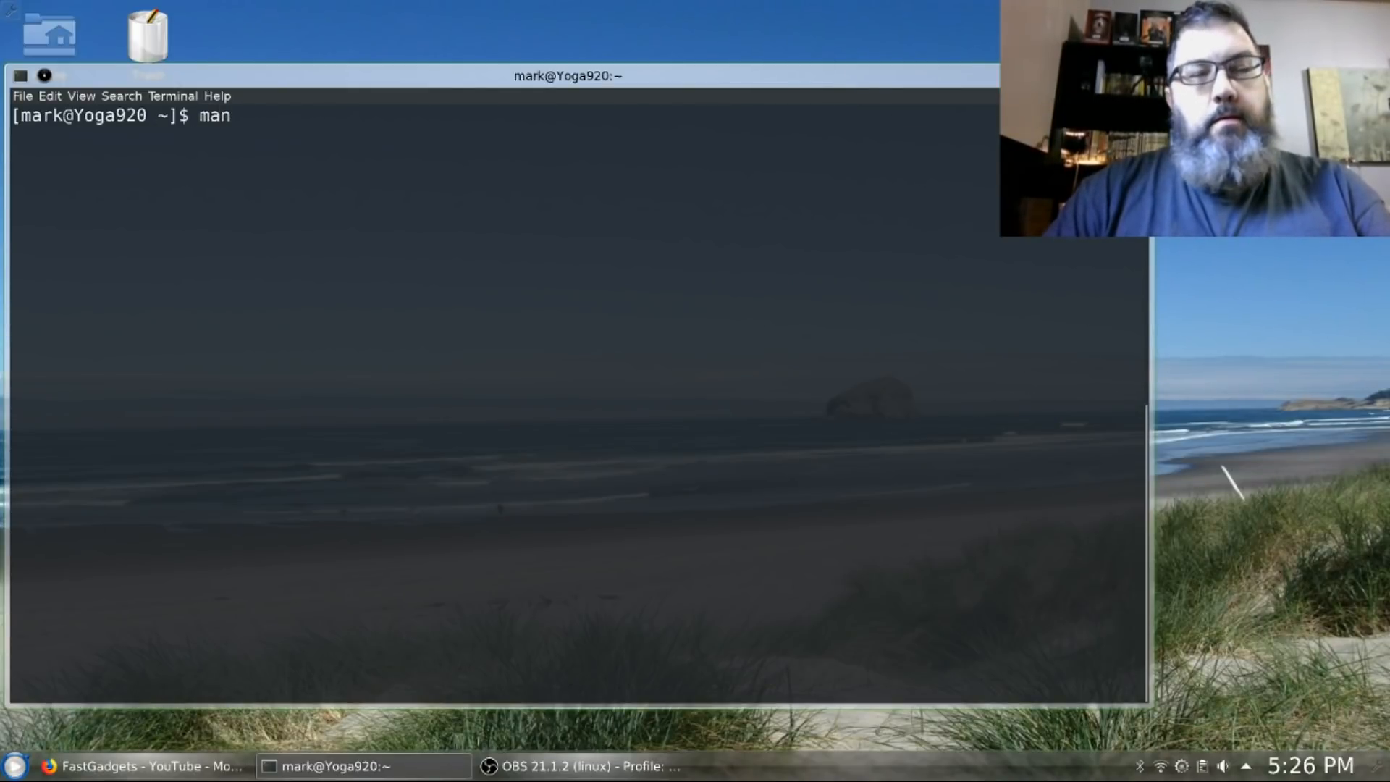
pyautogui.write('journal')
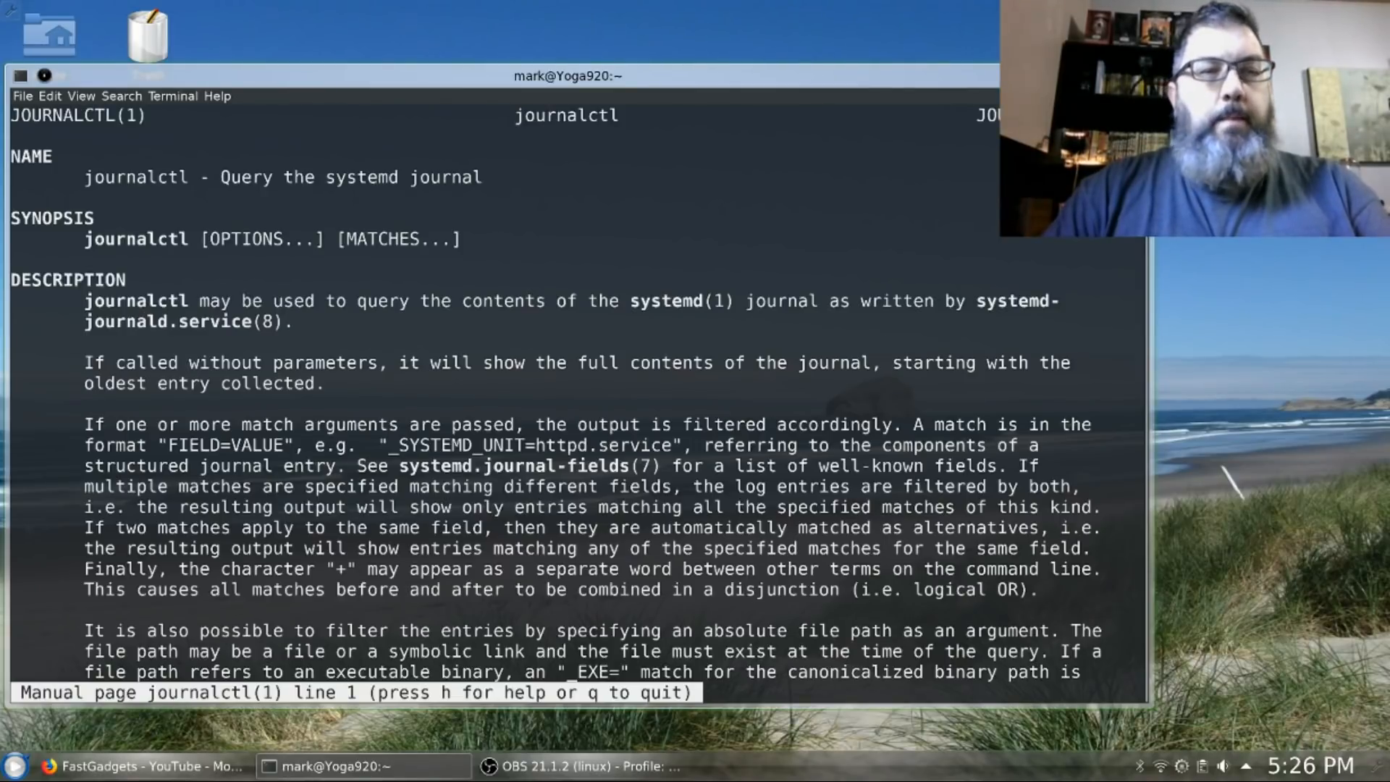
# Scroll down the journalctl man page to the -x catalog and -b boot-selection options
pyautogui.scroll(-3)
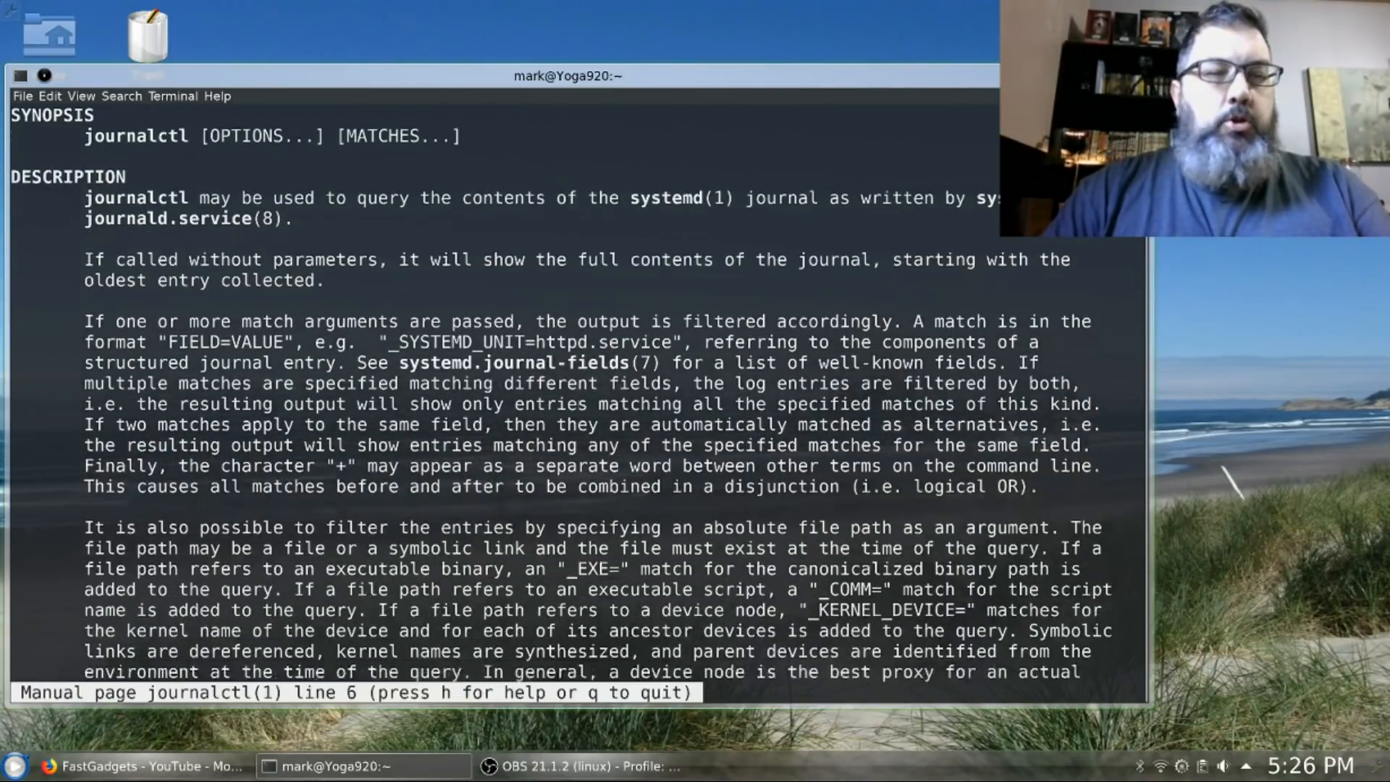
pyautogui.scroll(-3)
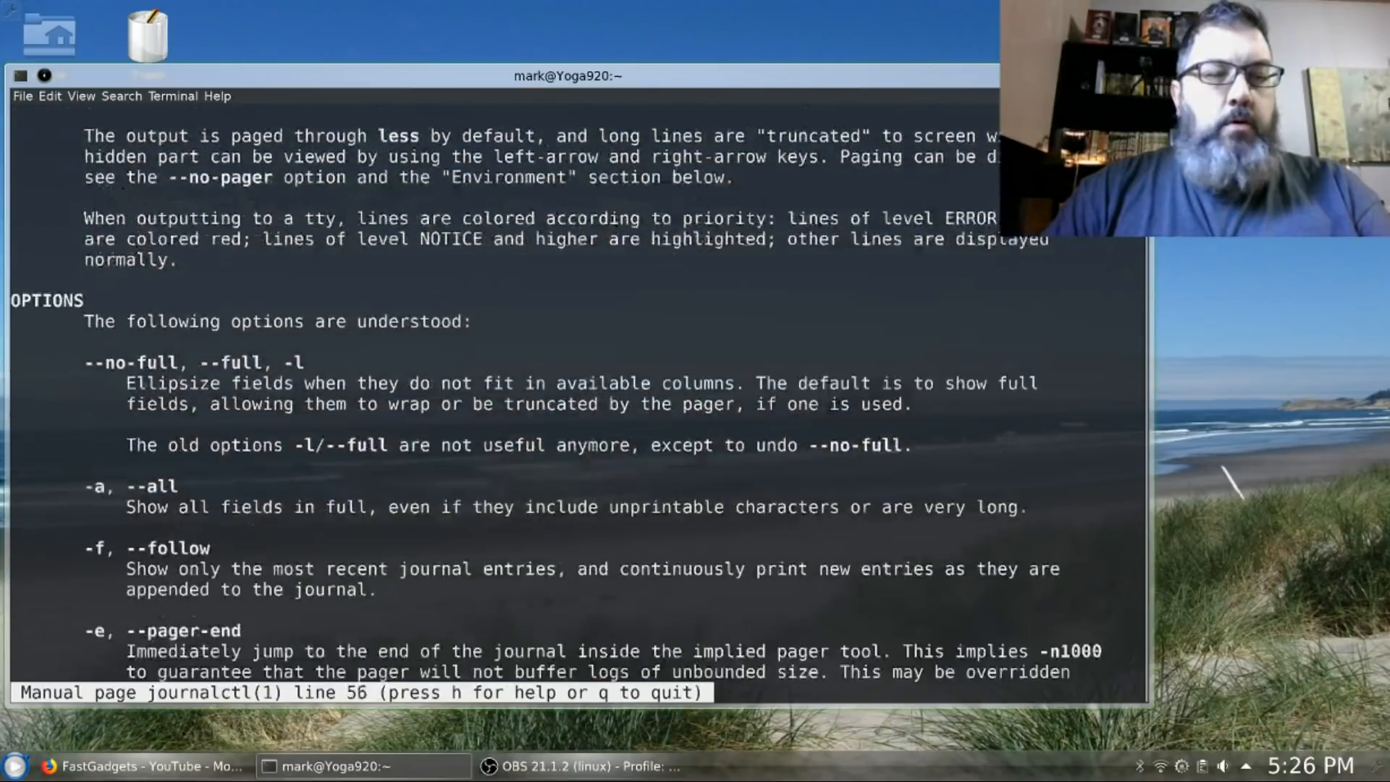
pyautogui.scroll(-3)
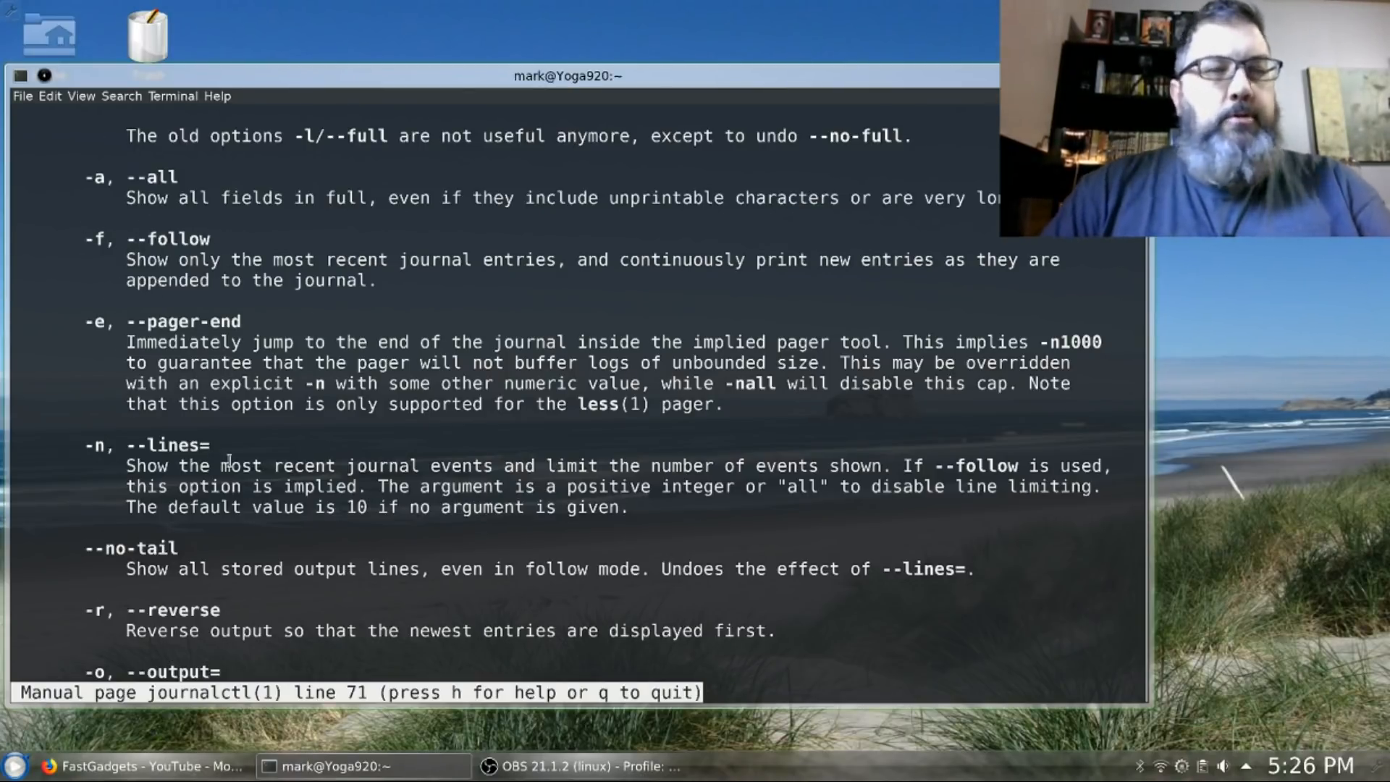
pyautogui.scroll(-3)
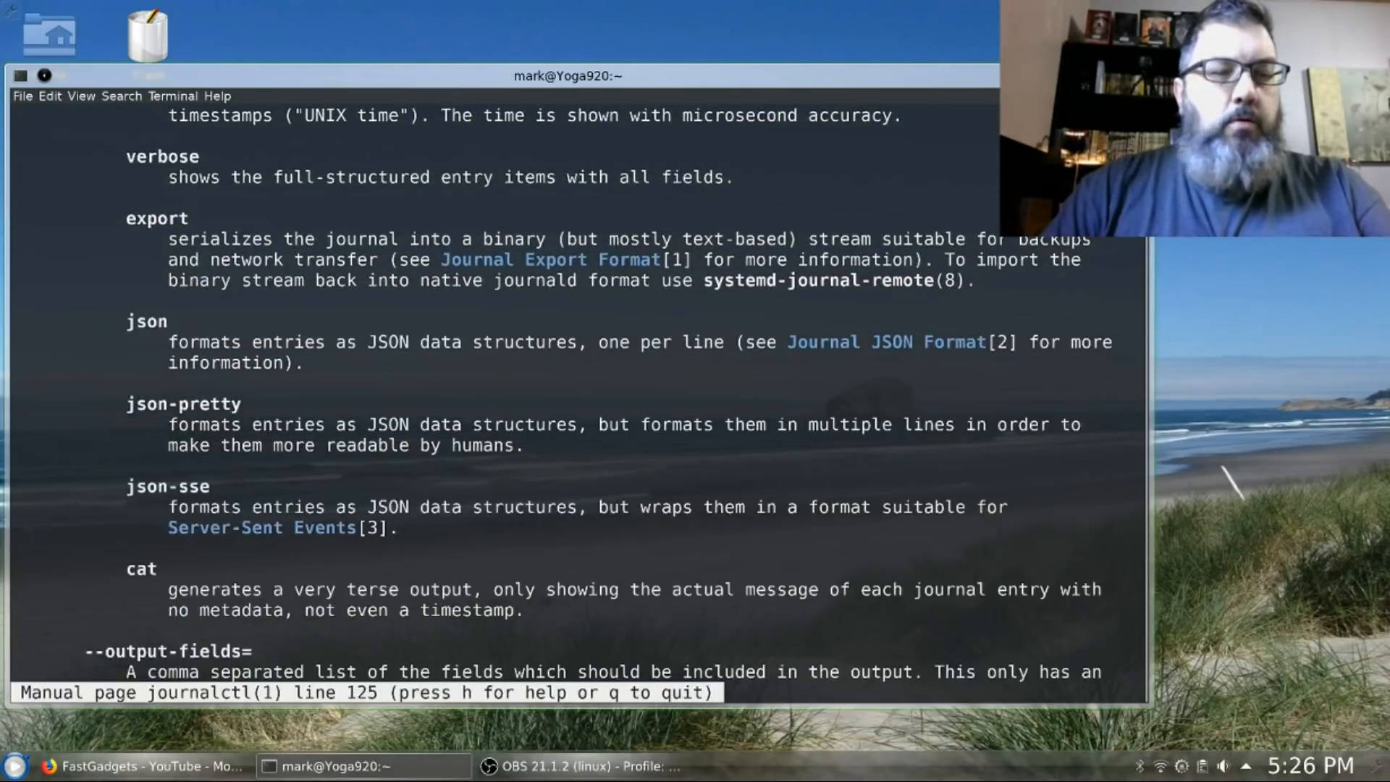
pyautogui.scroll(-3)
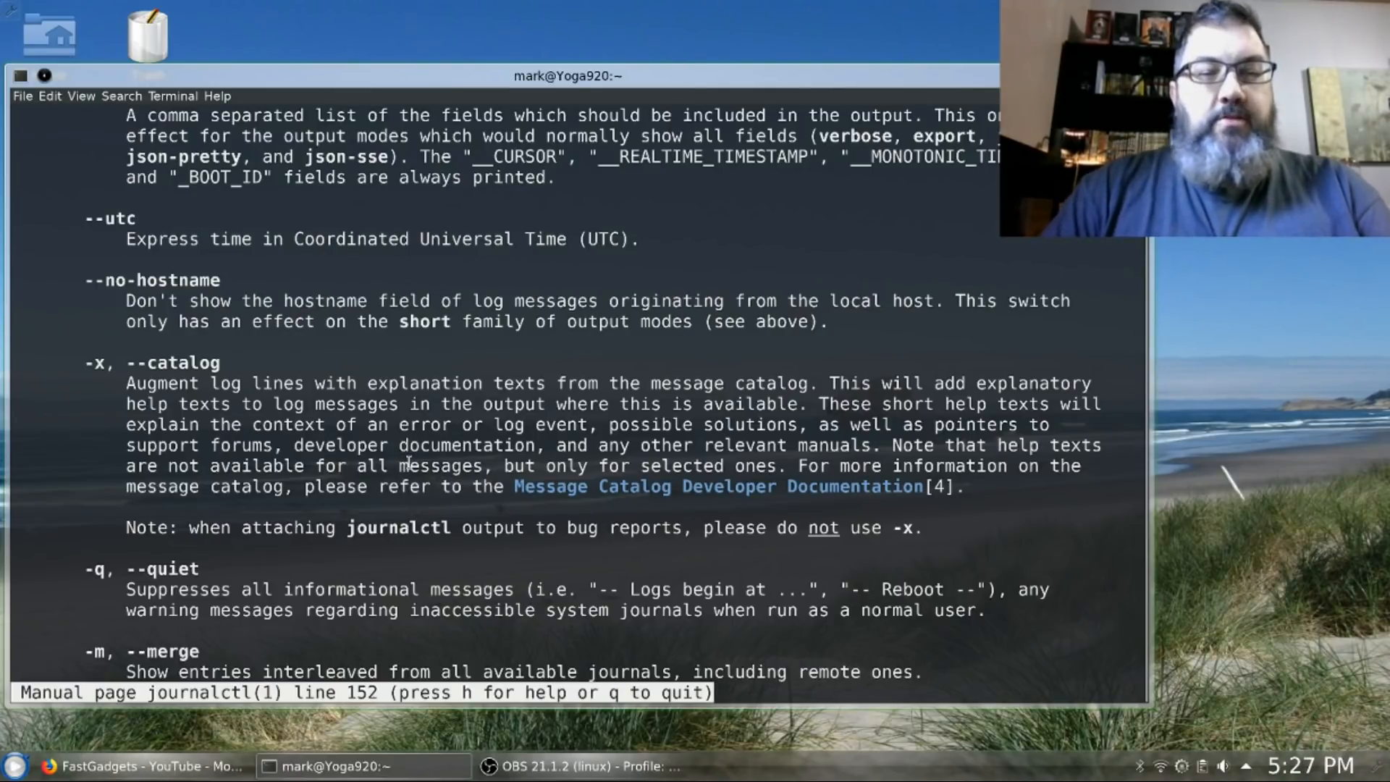
pyautogui.scroll(-3)
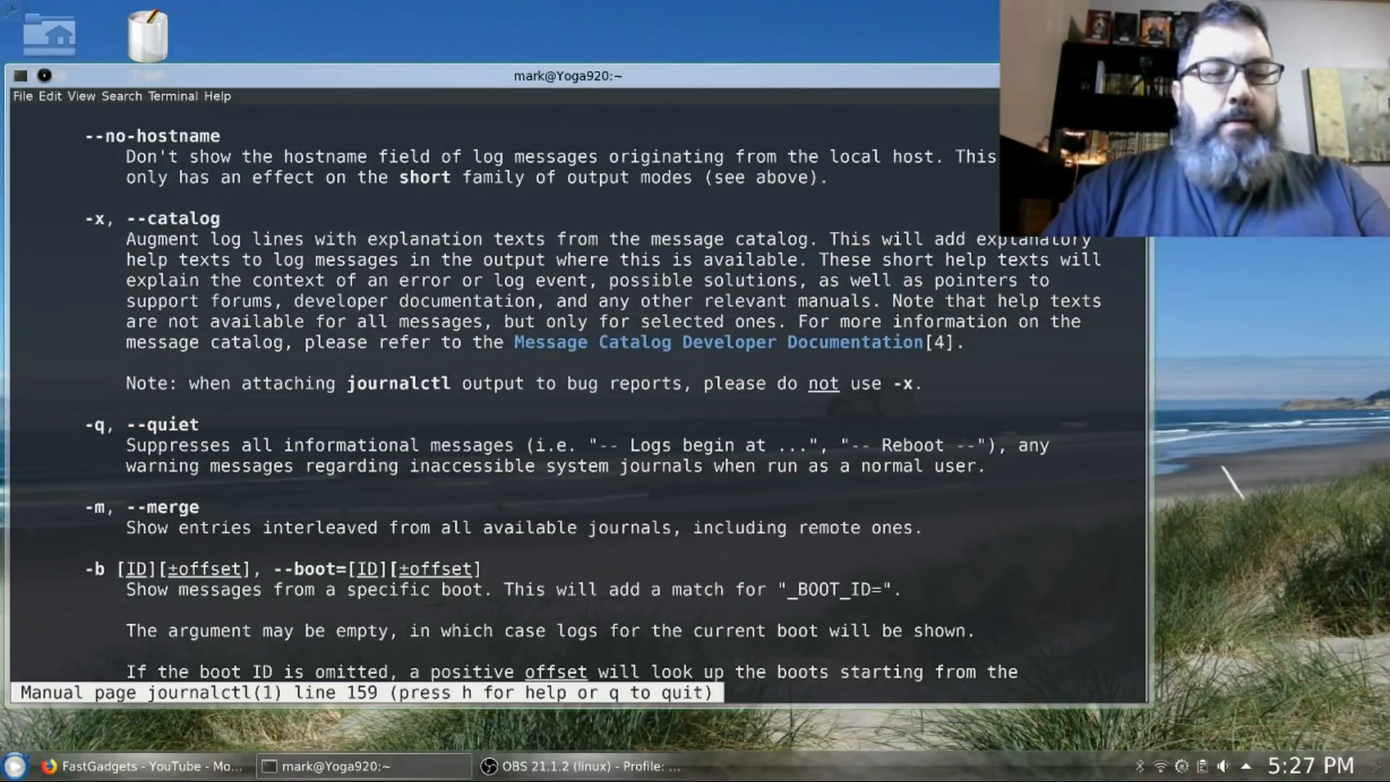
pyautogui.scroll(-3)
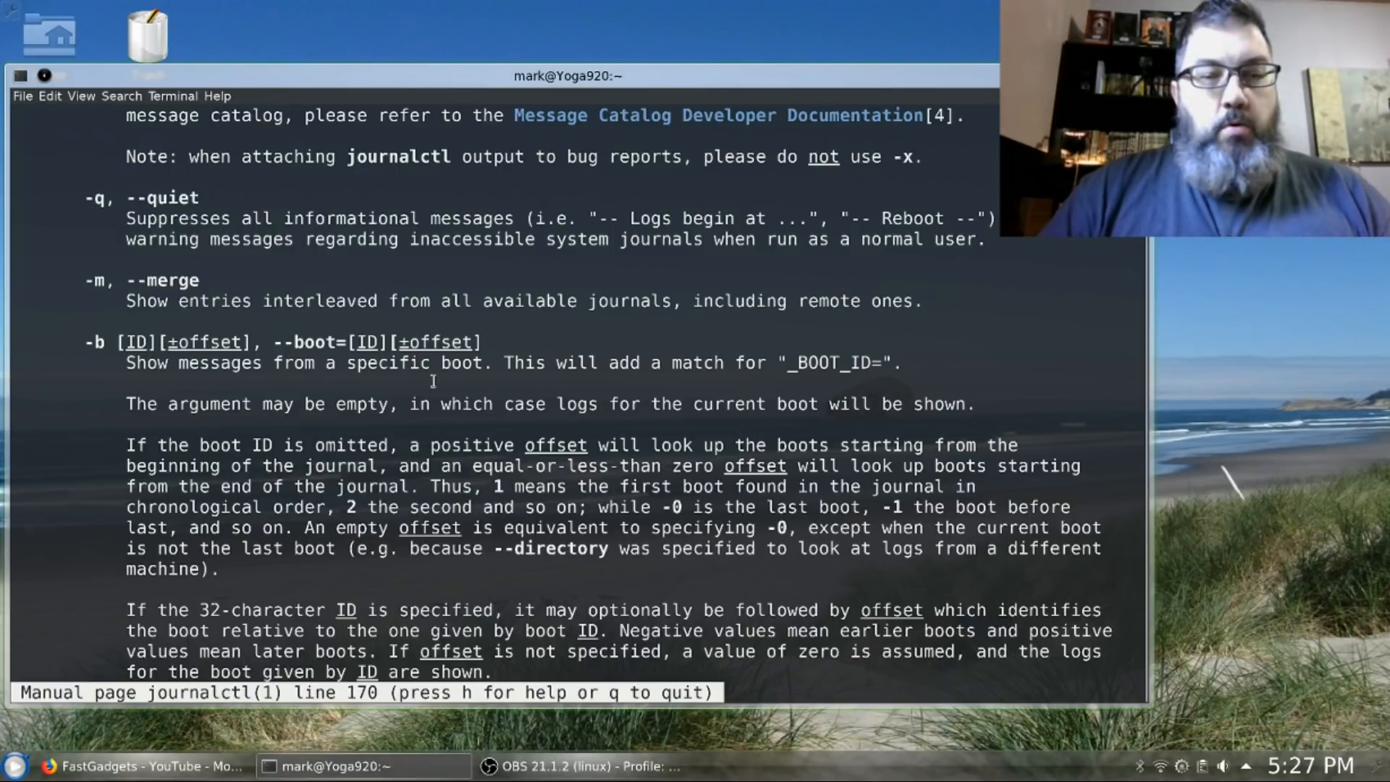
pyautogui.scroll(-3)
pyautogui.write('journal')
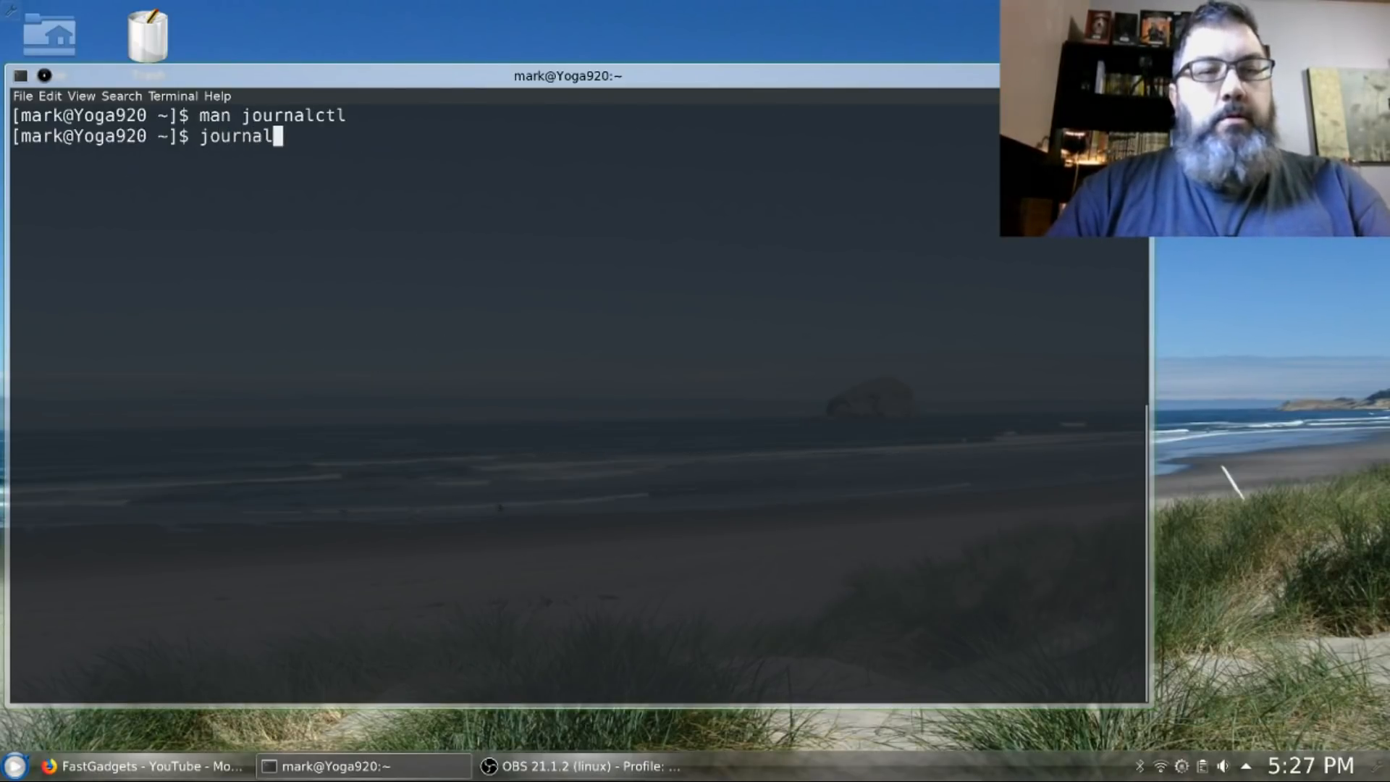
# Run journalctl -x --bootid=-1, which fails as an unrecognized option
pyautogui.write('ctl -x')
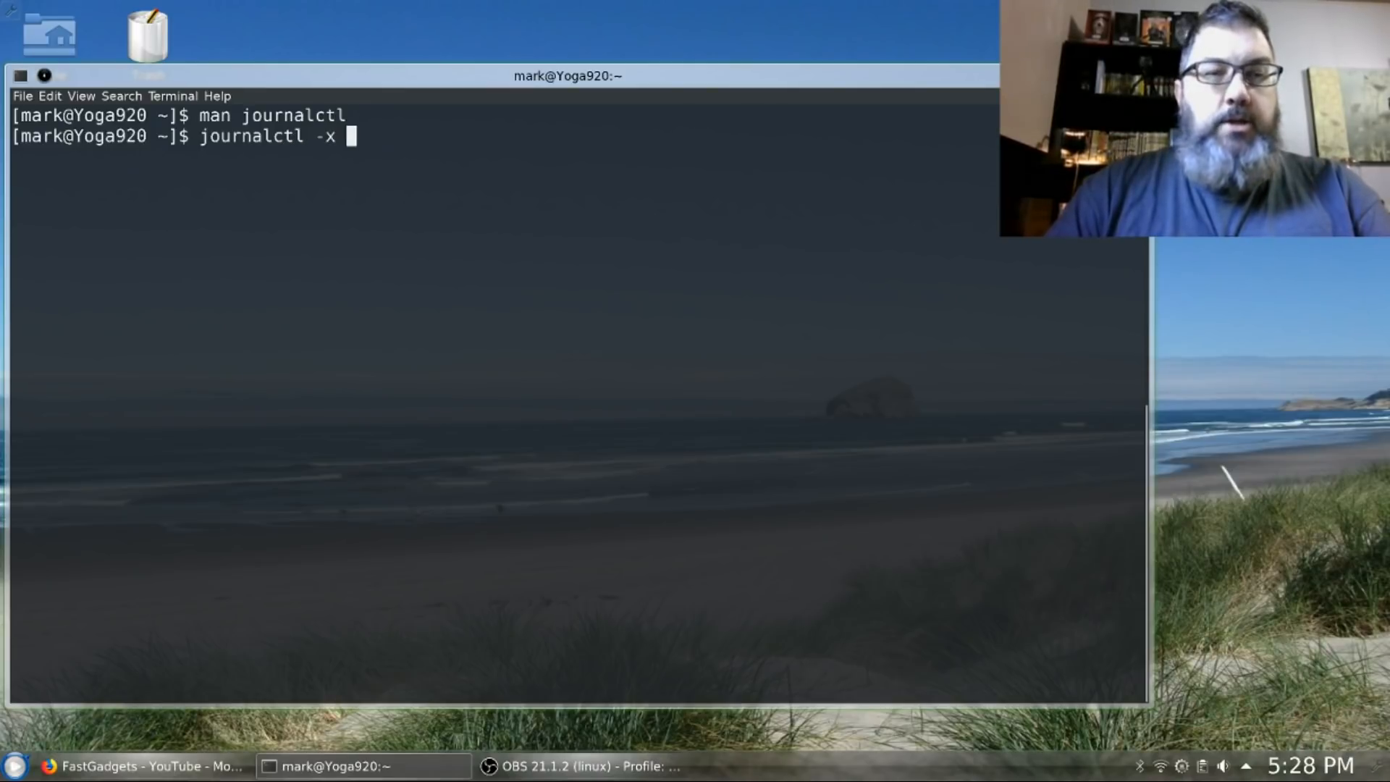
pyautogui.write('--booo')
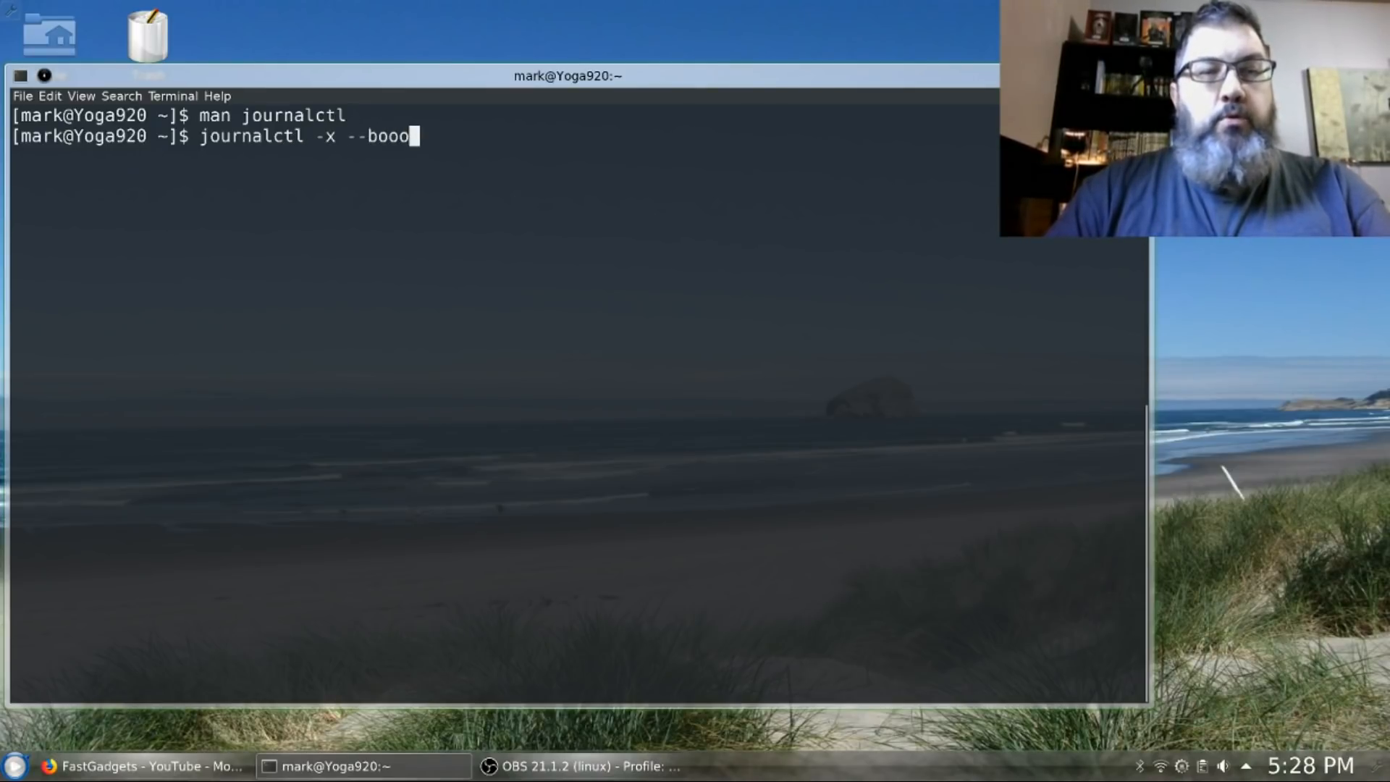
pyautogui.write('tid')
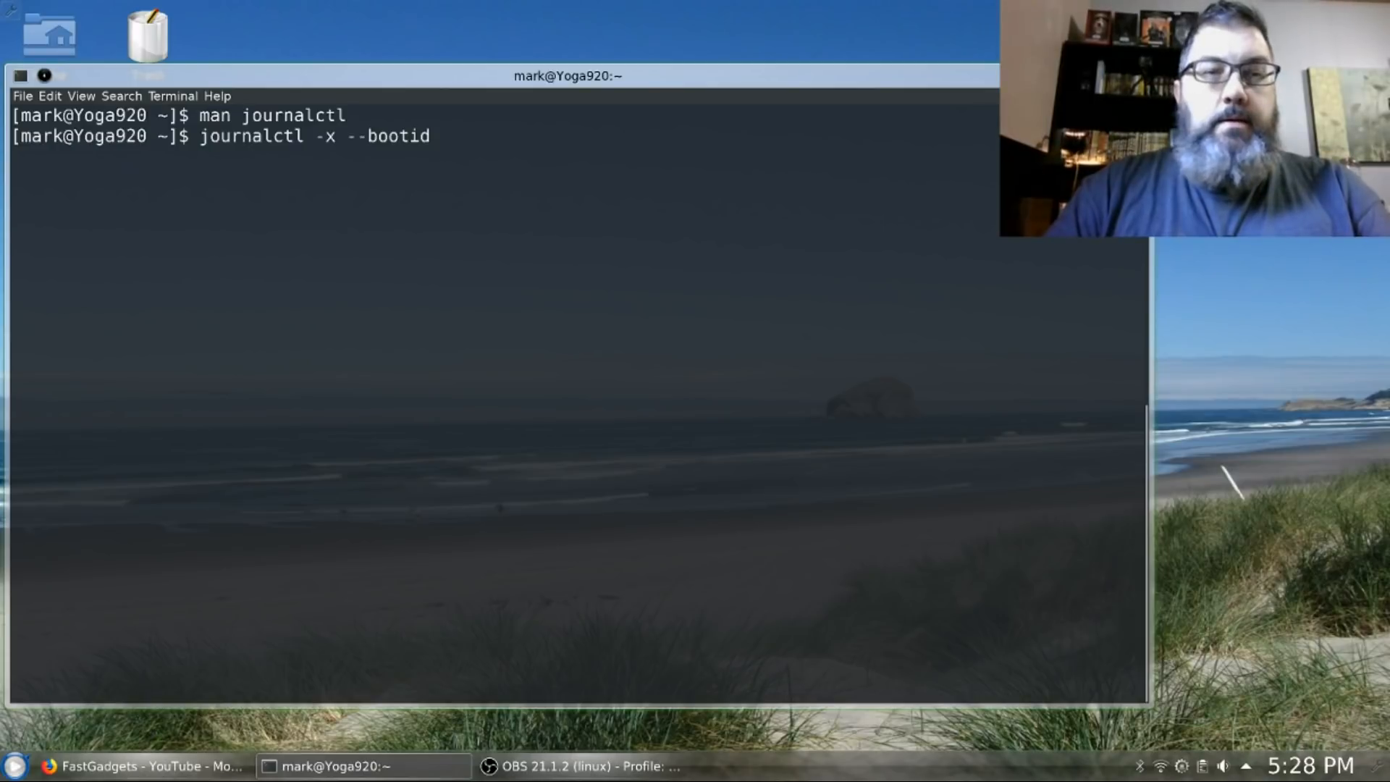
pyautogui.write('=-1')
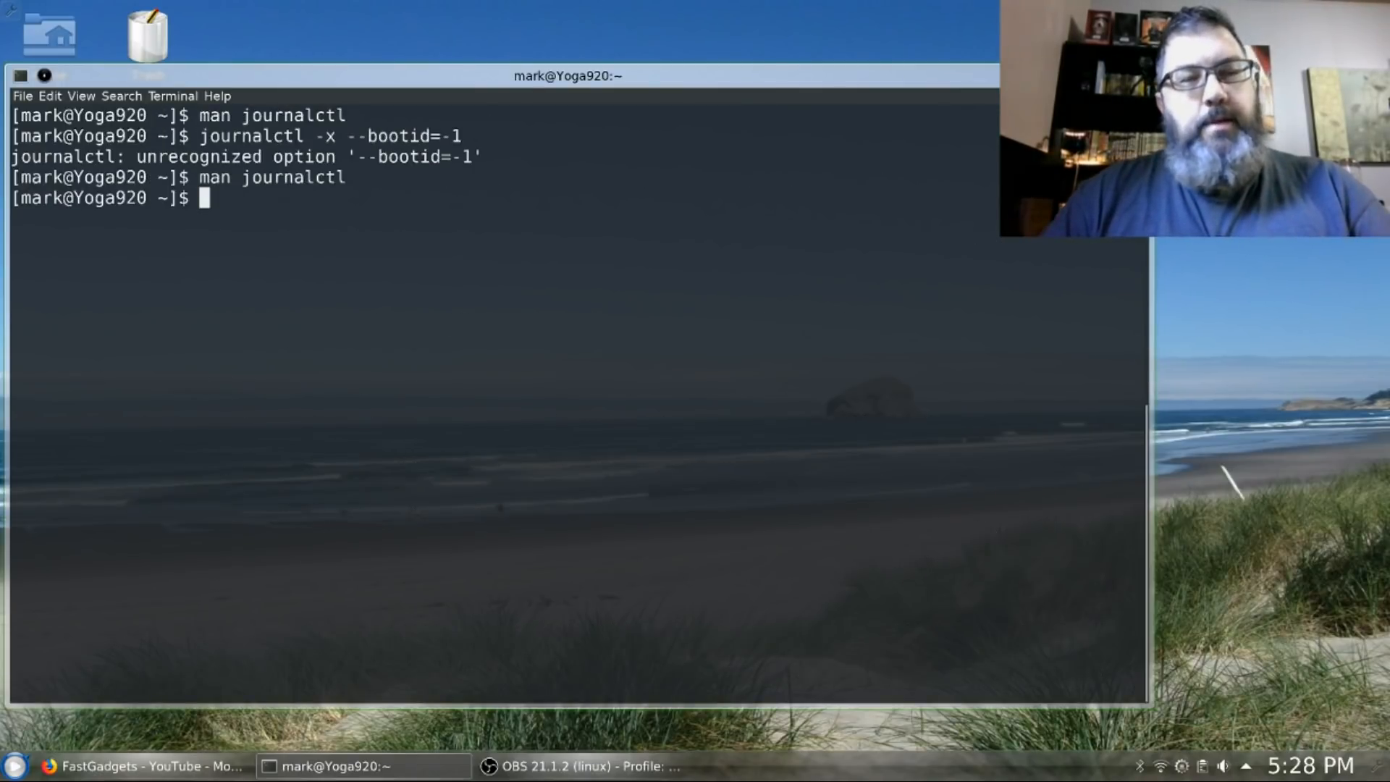
# Recall the command, correct it to journalctl -x --boot=-1 and show the previous boot's journal
pyautogui.write('man journalctl')
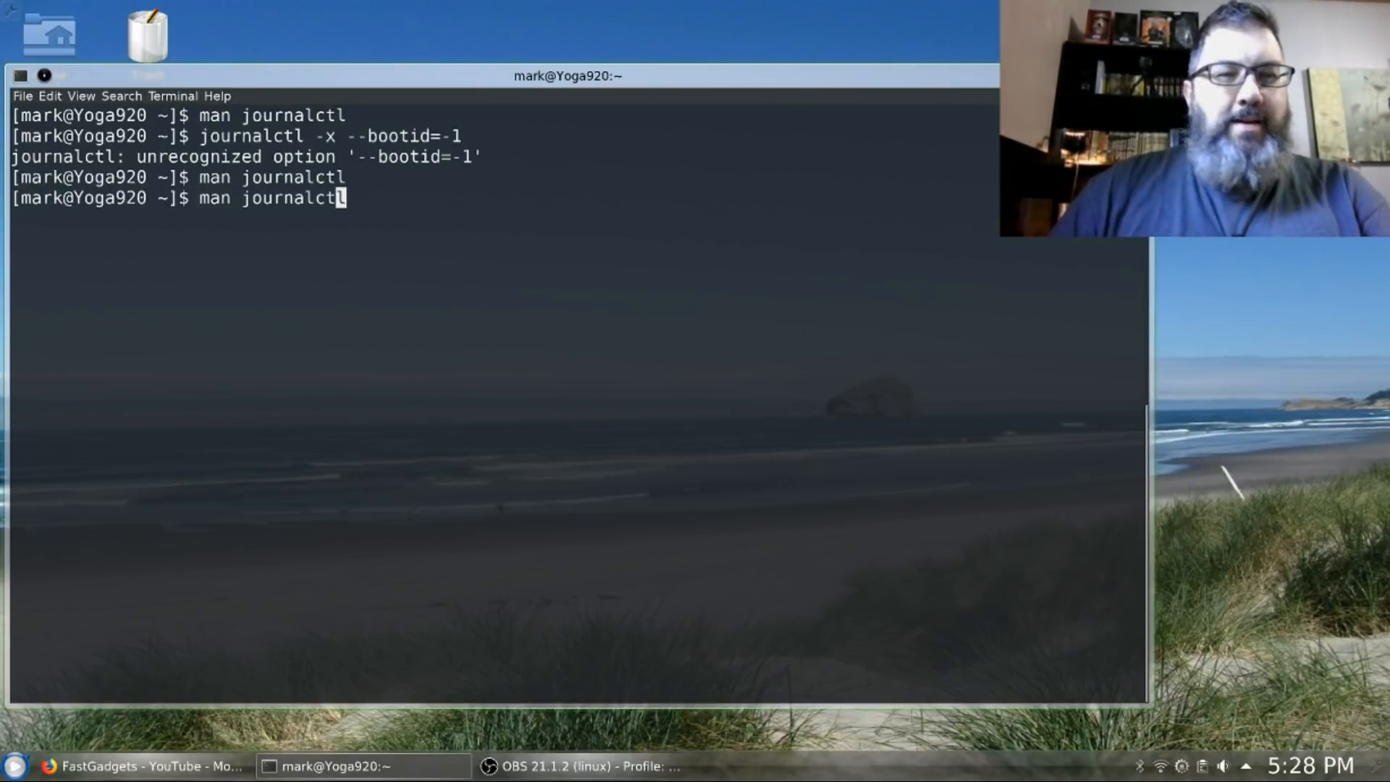
pyautogui.write('journalctl -x --bootid=-1')
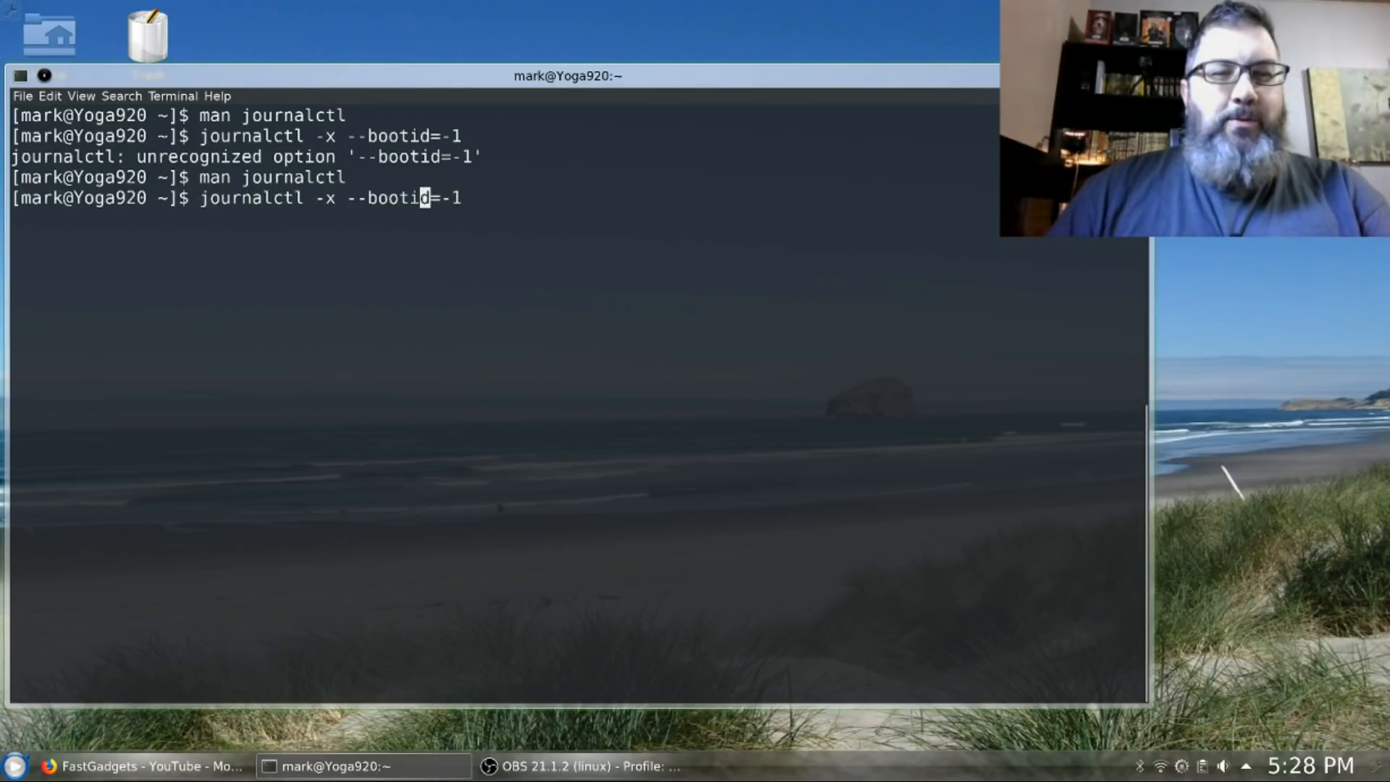
pyautogui.press('BackSpace')
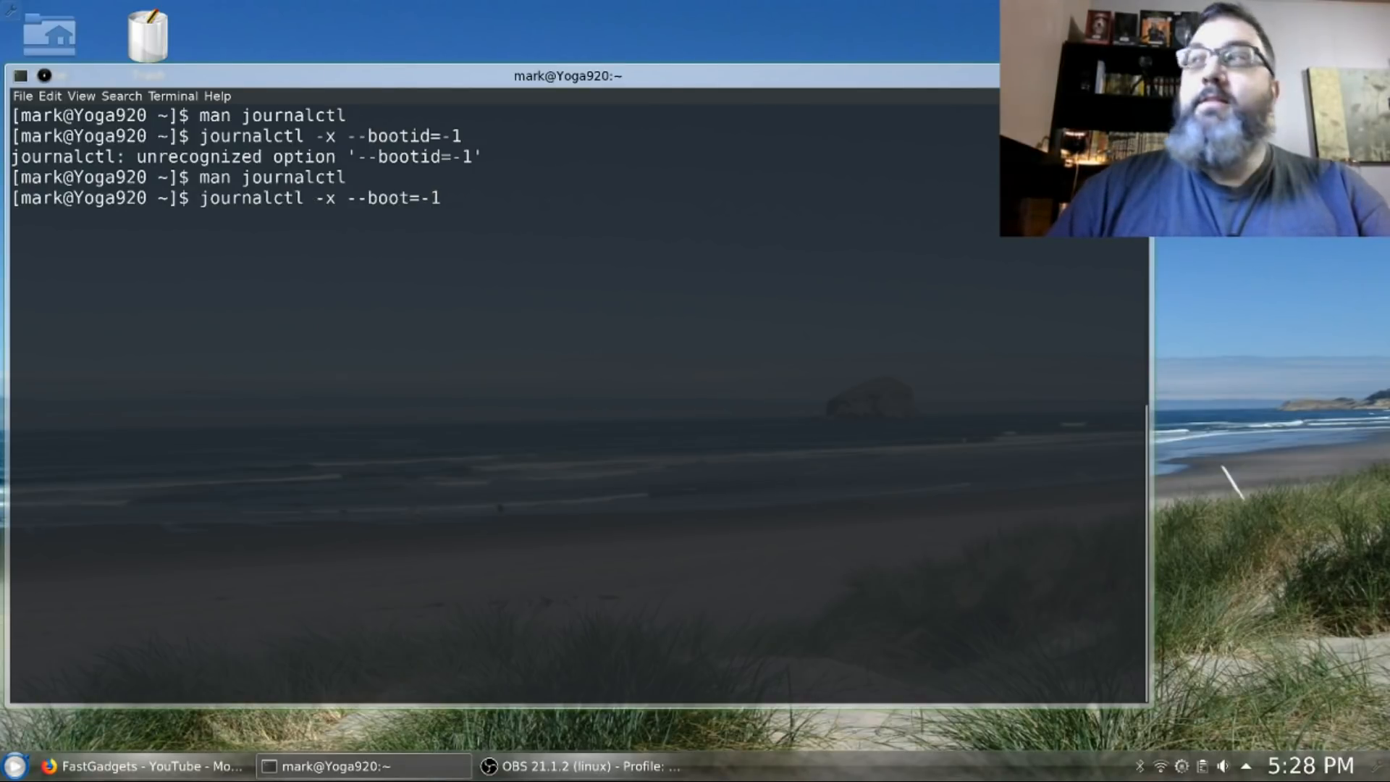
pyautogui.press('Return')
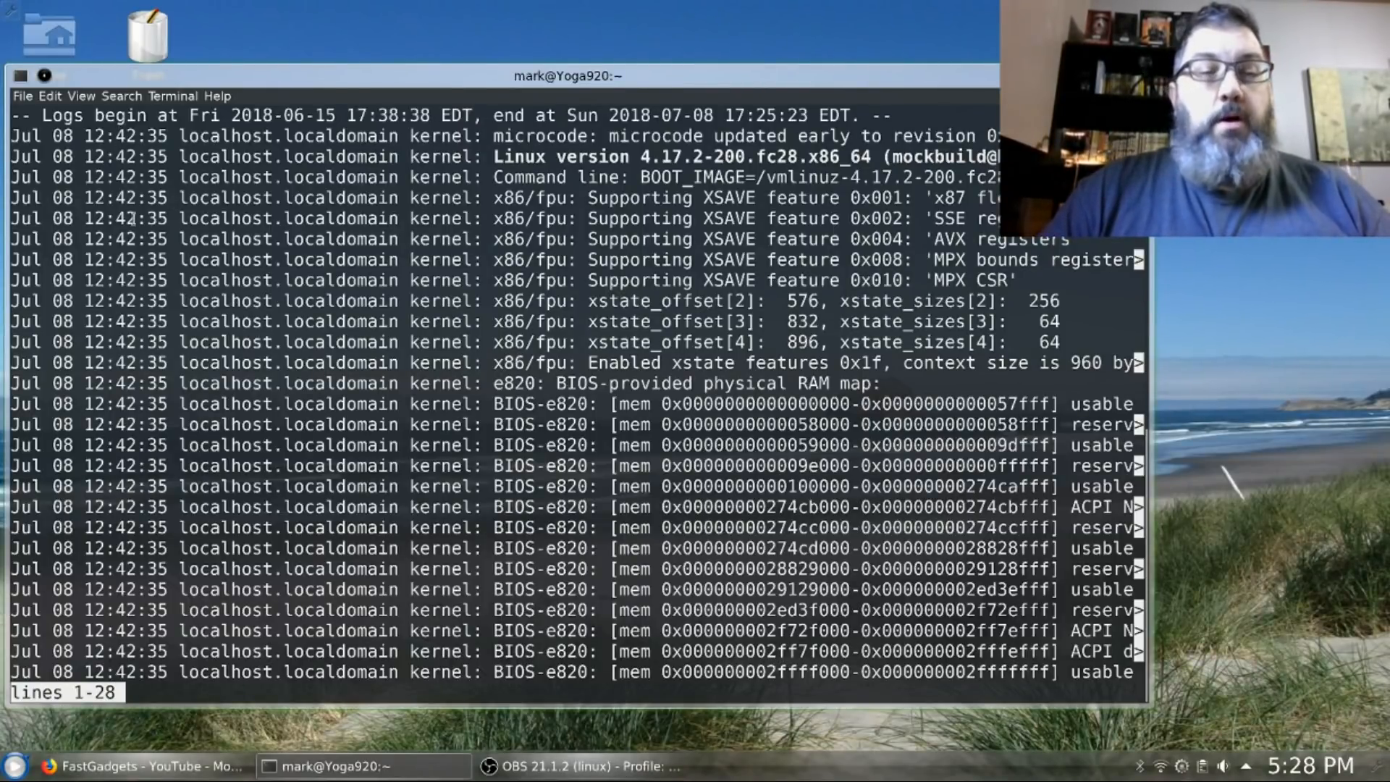
pyautogui.scroll(-3)
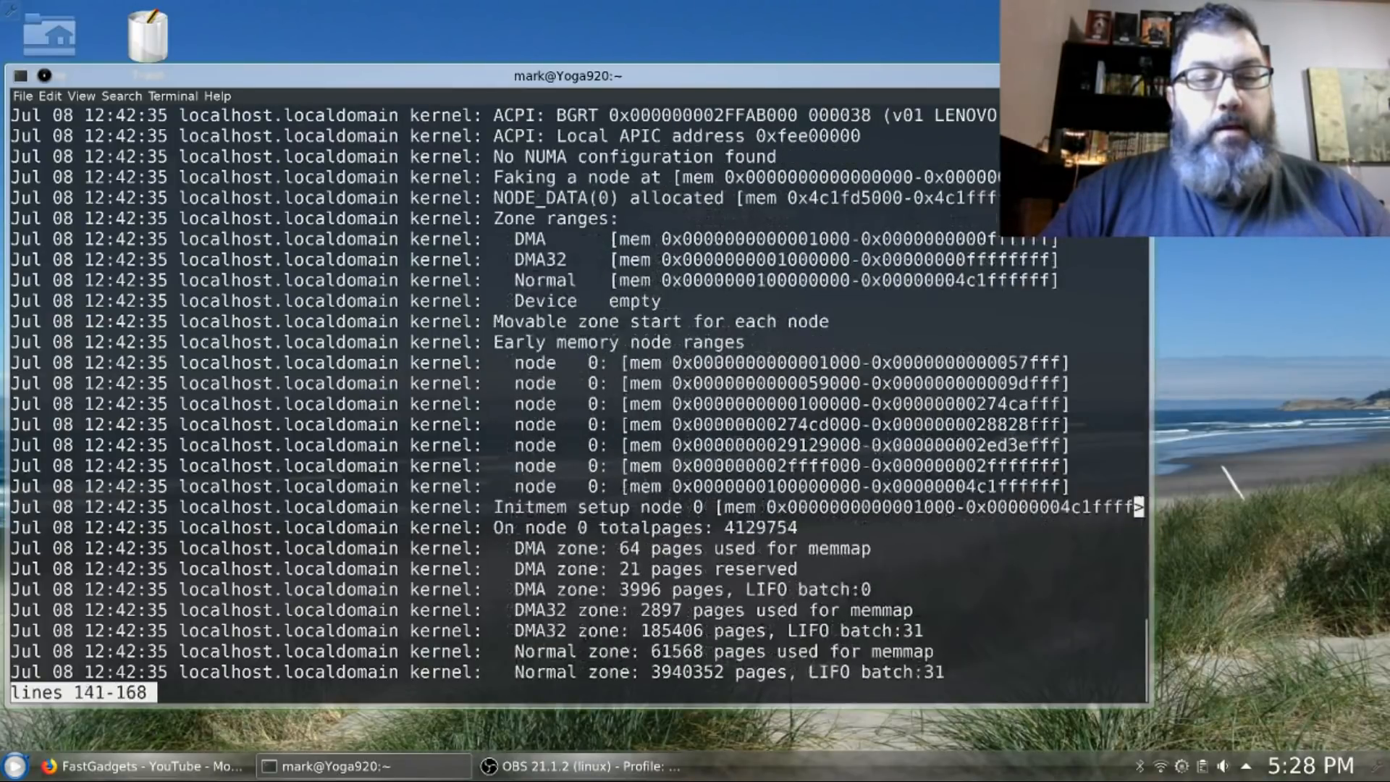
pyautogui.scroll(-3)
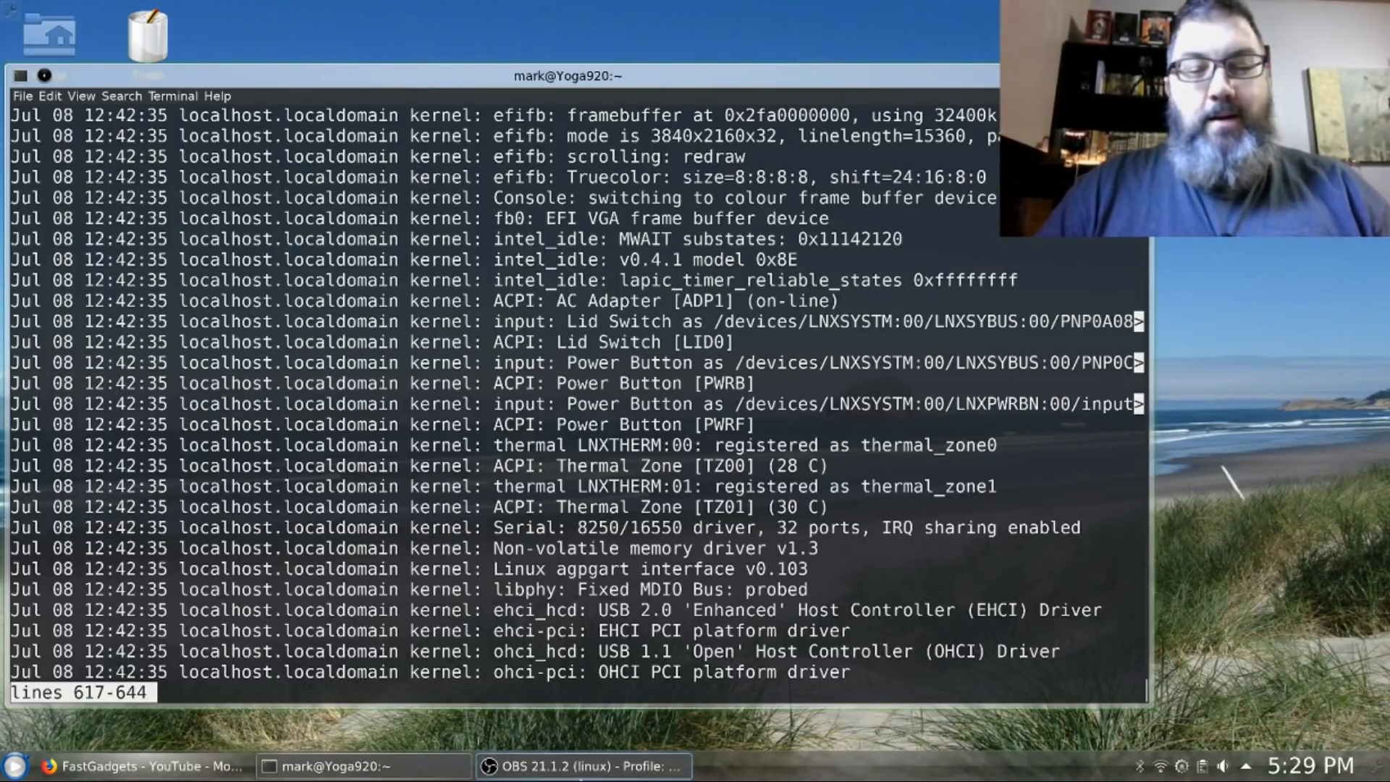
pyautogui.scroll(-3)
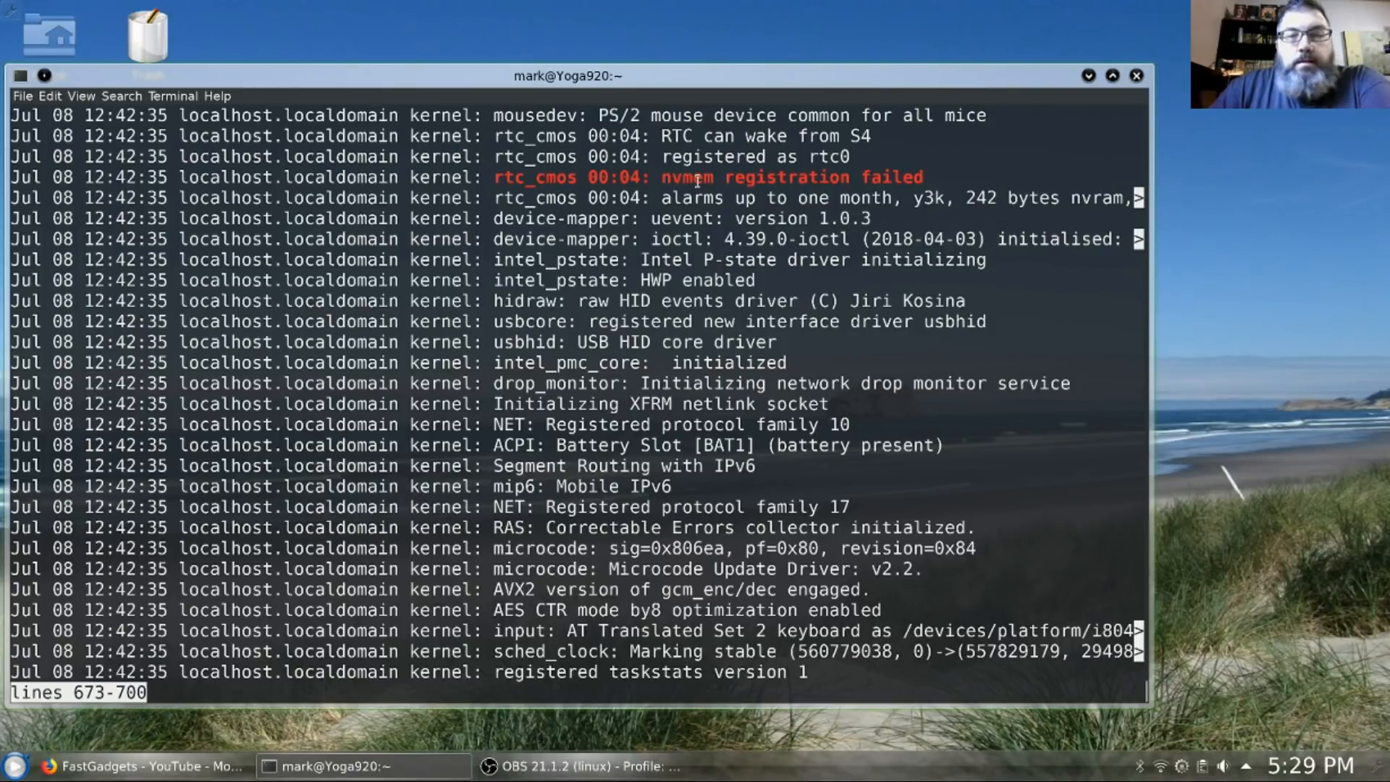
pyautogui.scroll(-3)
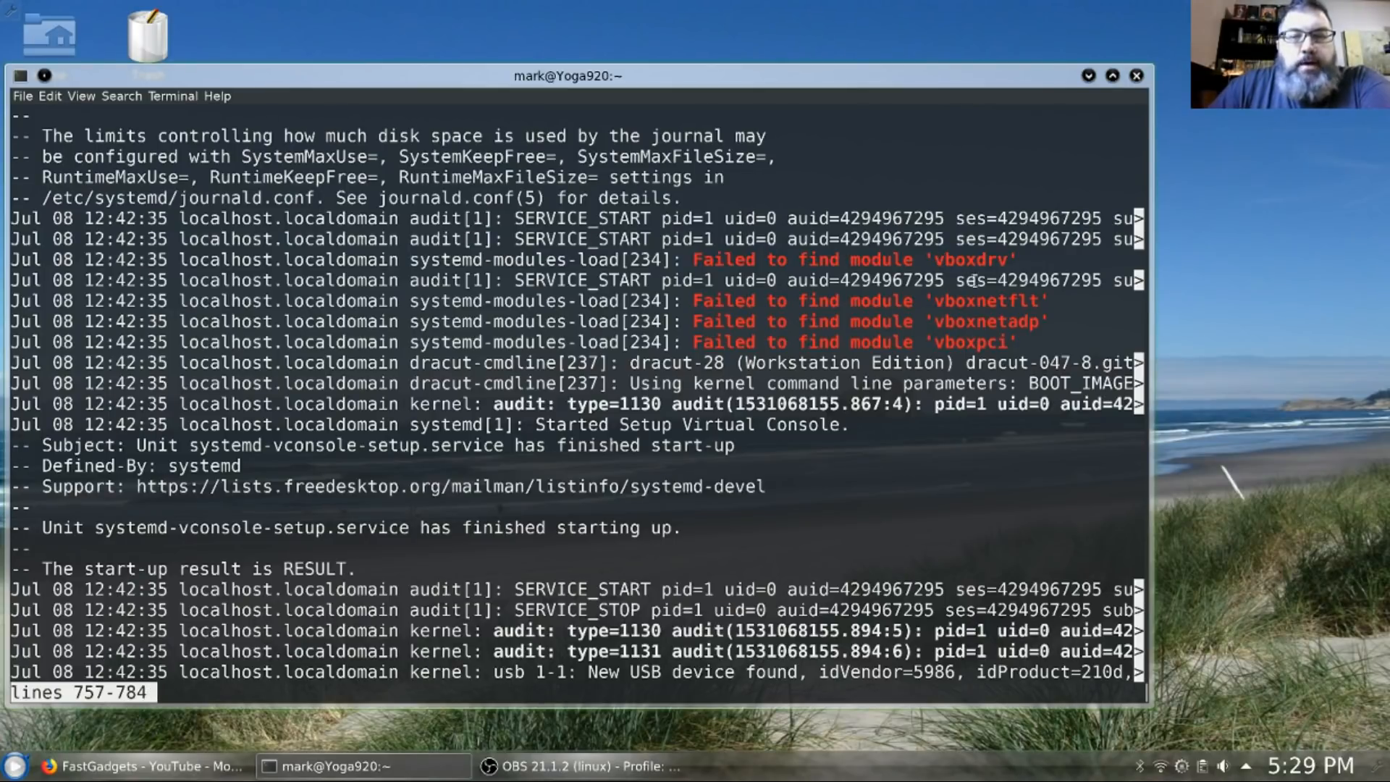
pyautogui.moveTo(727, 489)
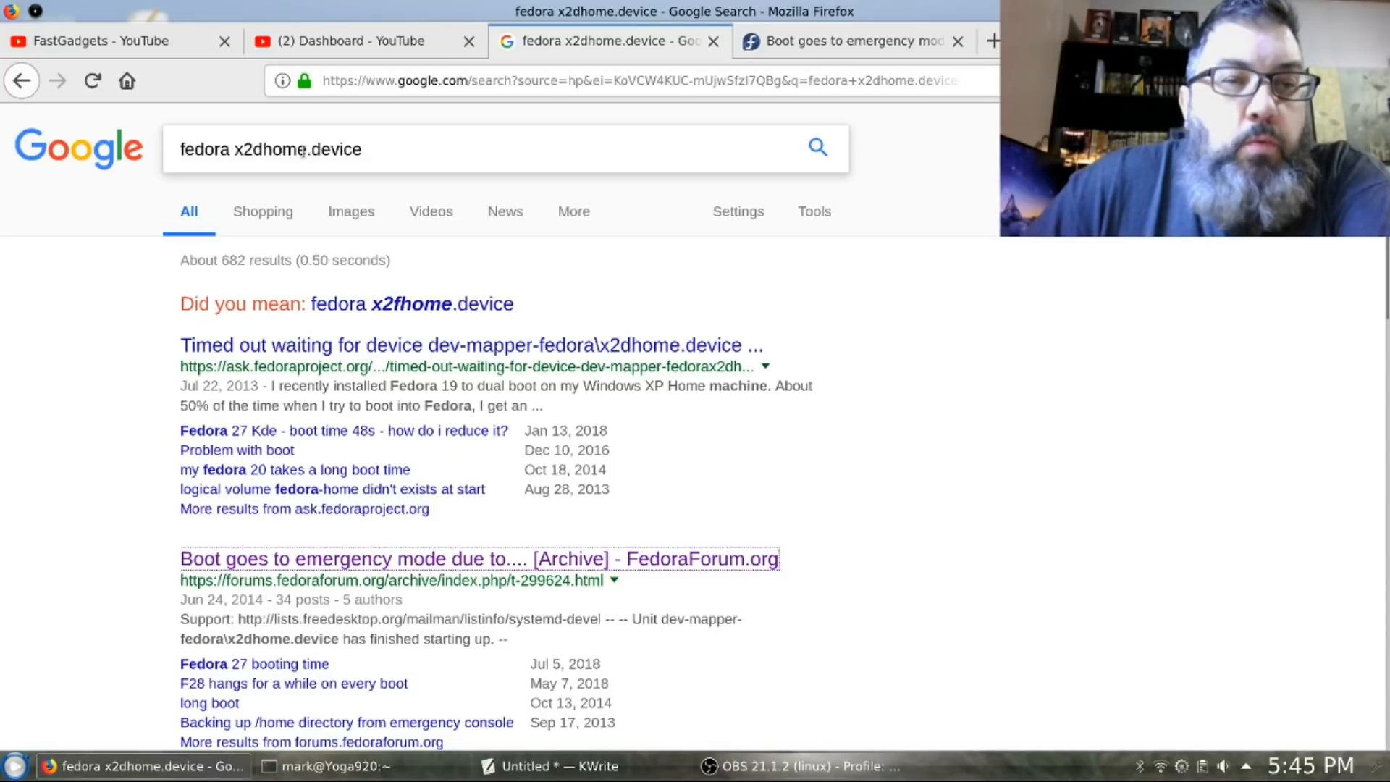
pyautogui.scroll(-3)
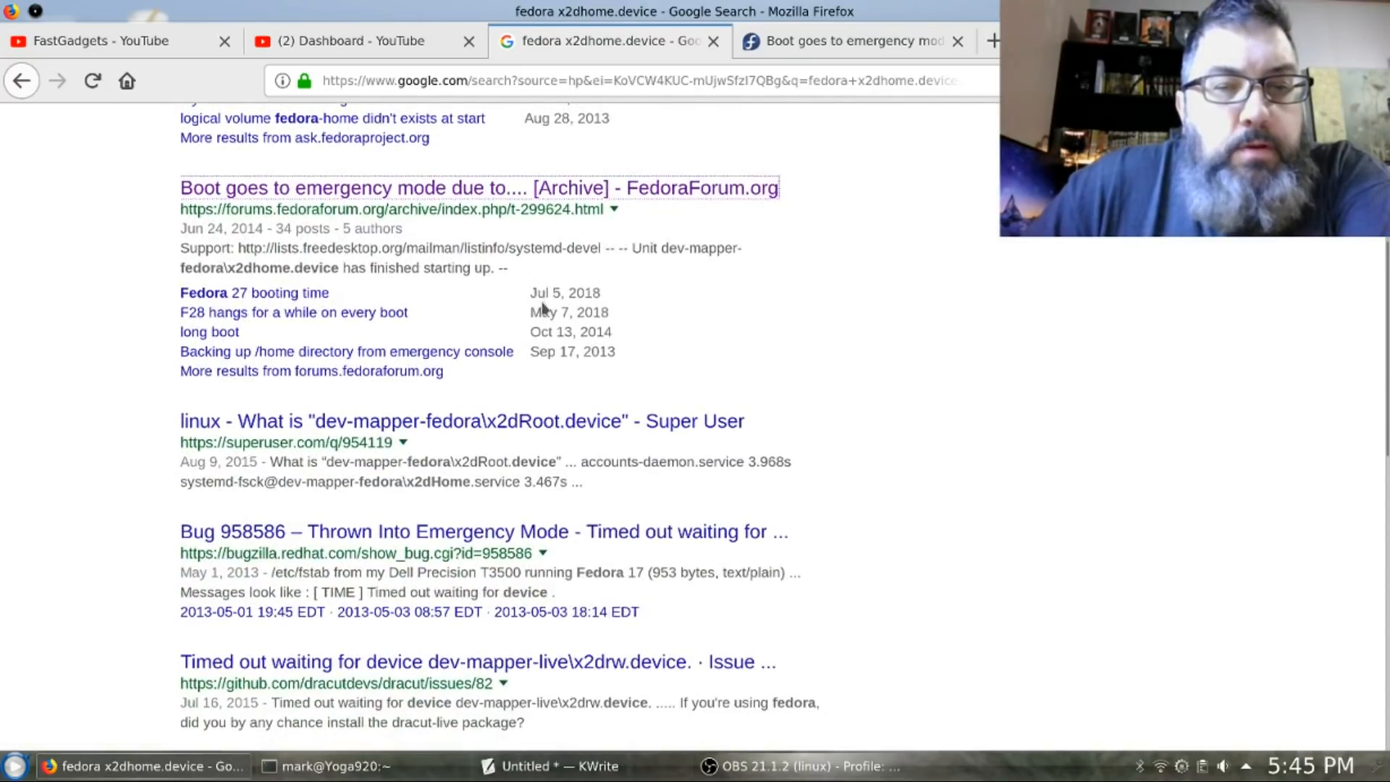
pyautogui.moveTo(548, 439)
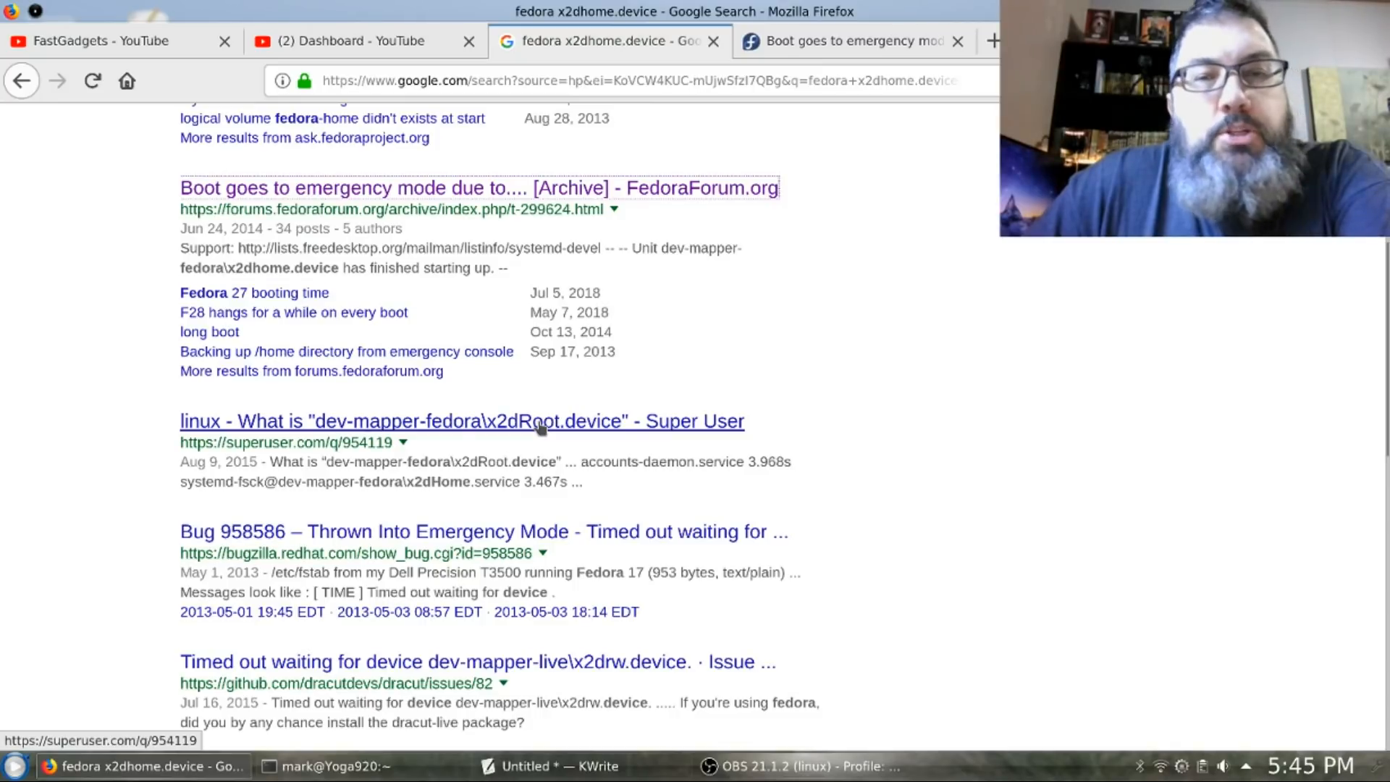
pyautogui.scroll(-3)
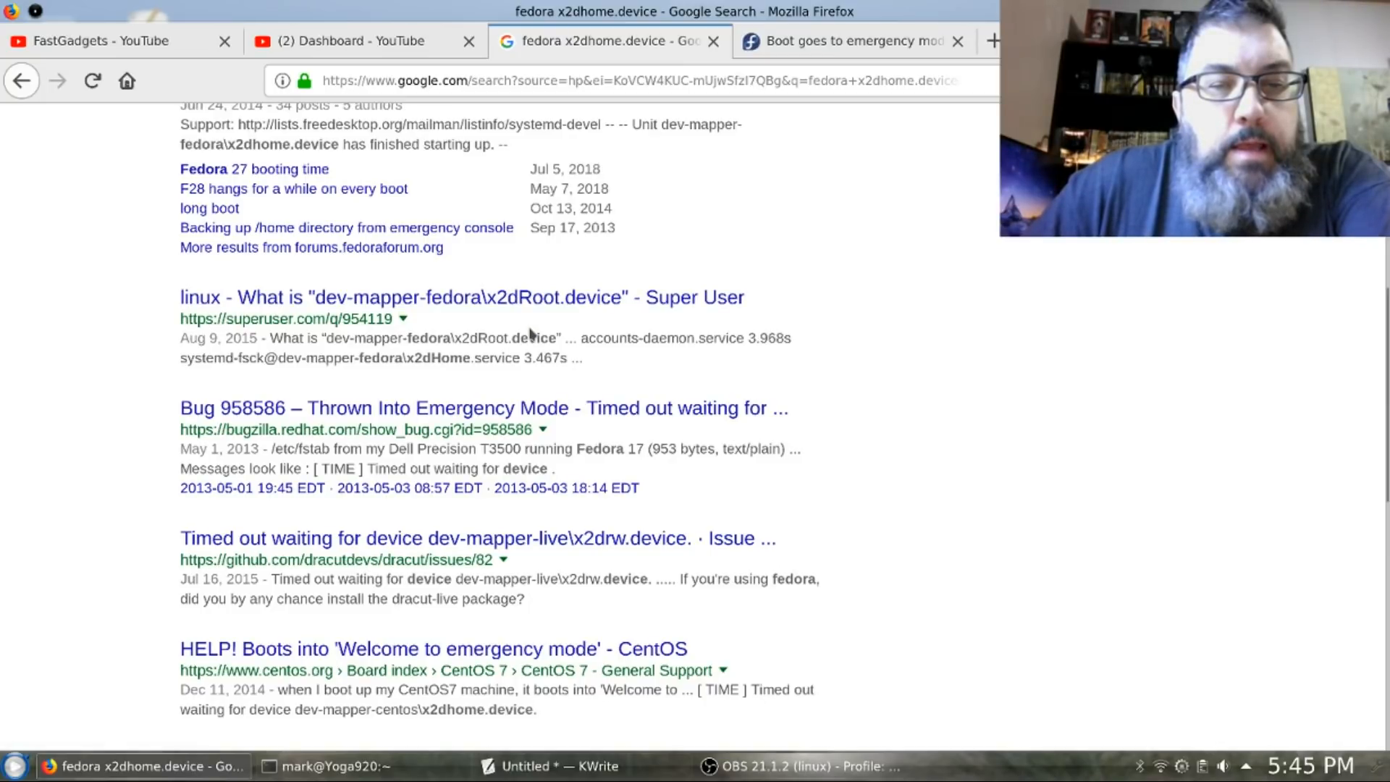
pyautogui.moveTo(536, 435)
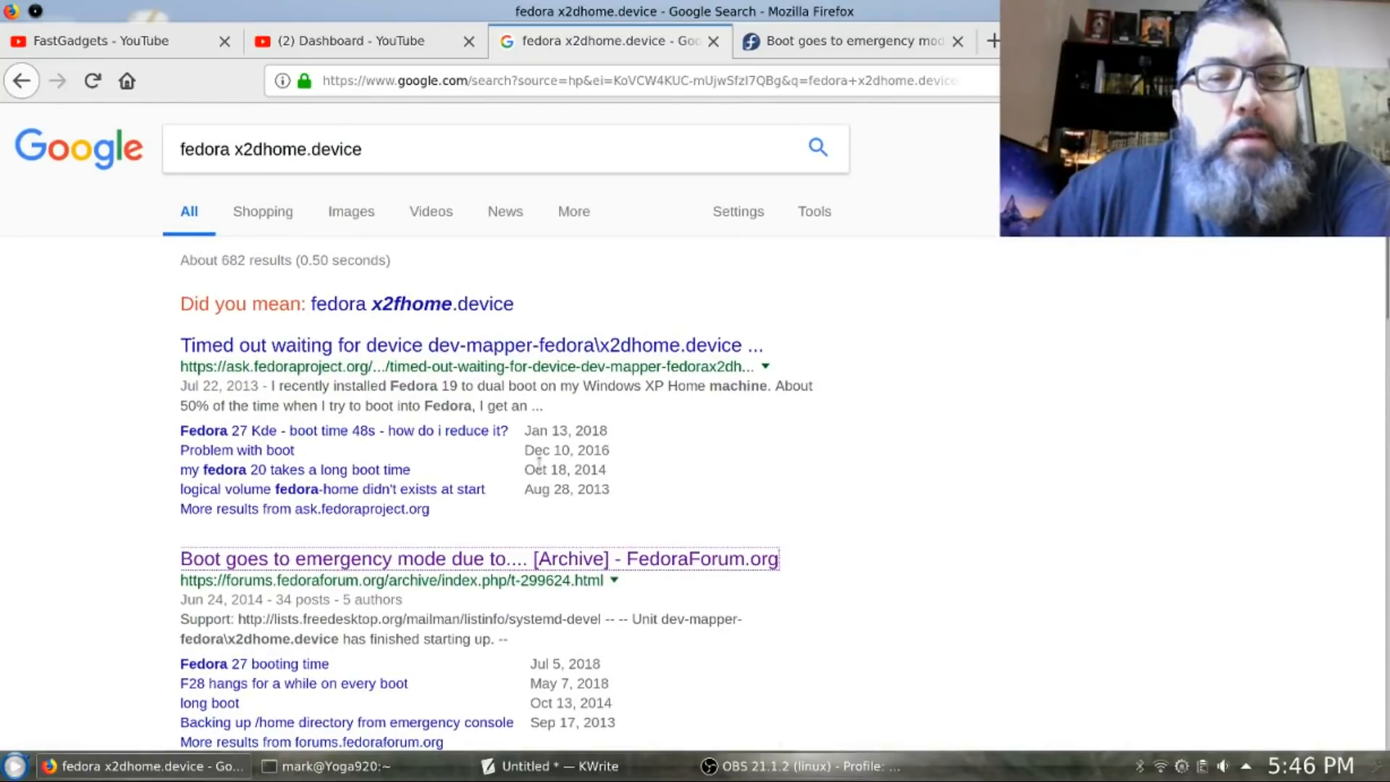
pyautogui.moveTo(568, 297)
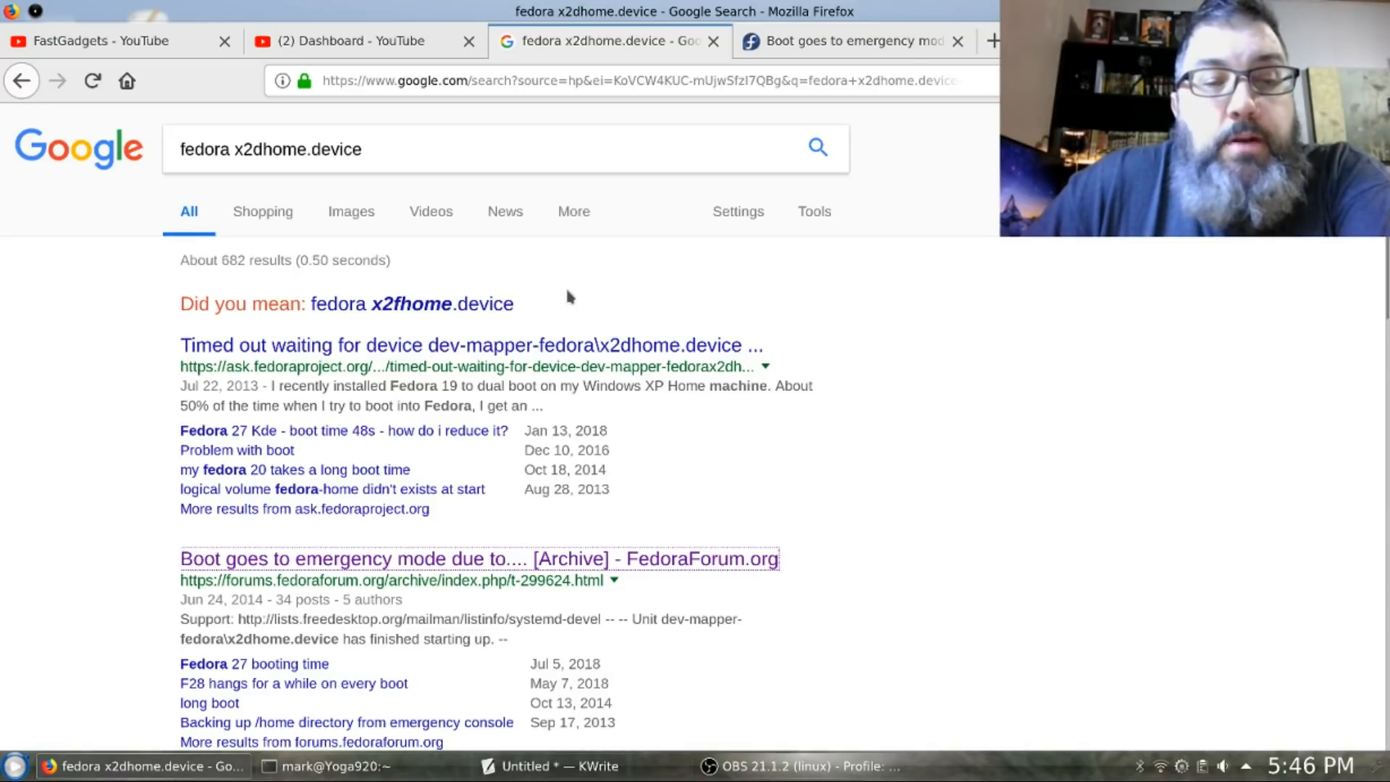
pyautogui.scroll(-3)
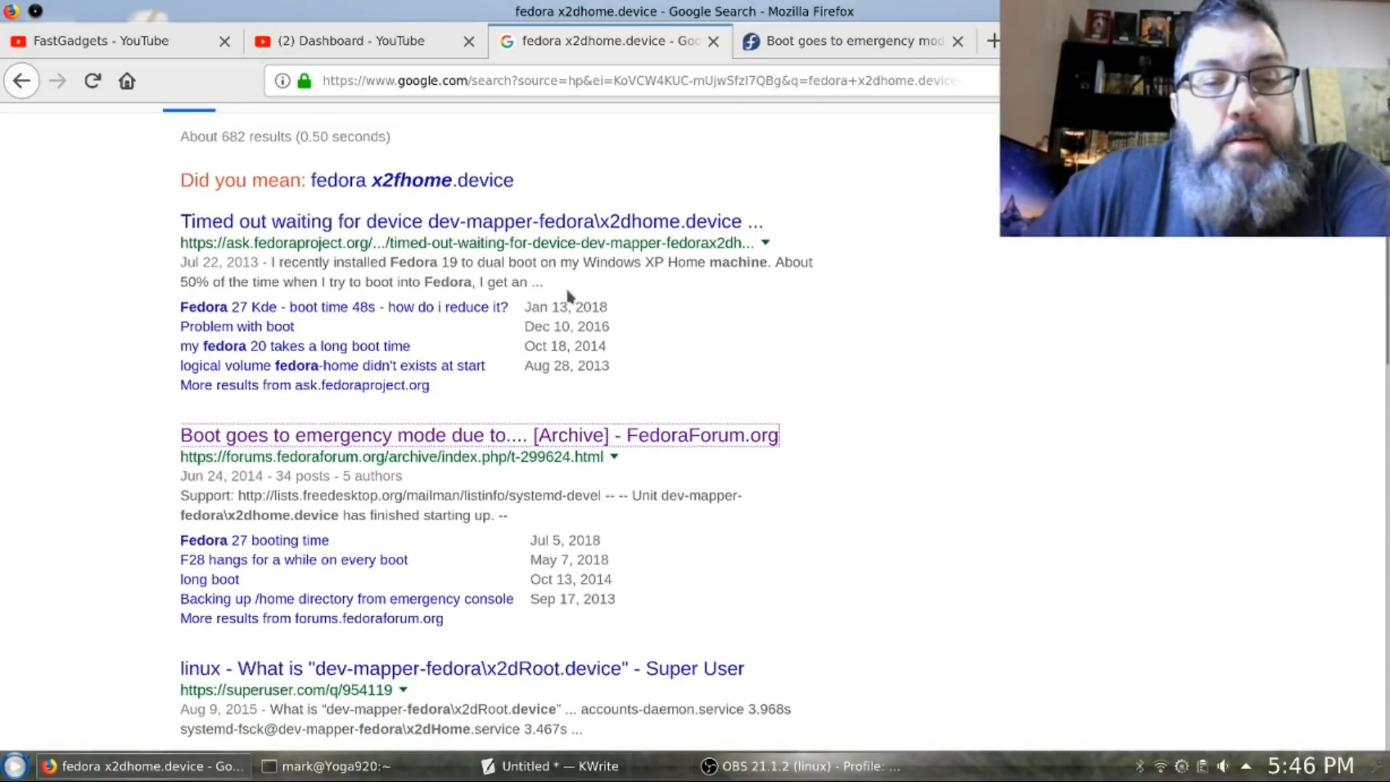
pyautogui.scroll(-3)
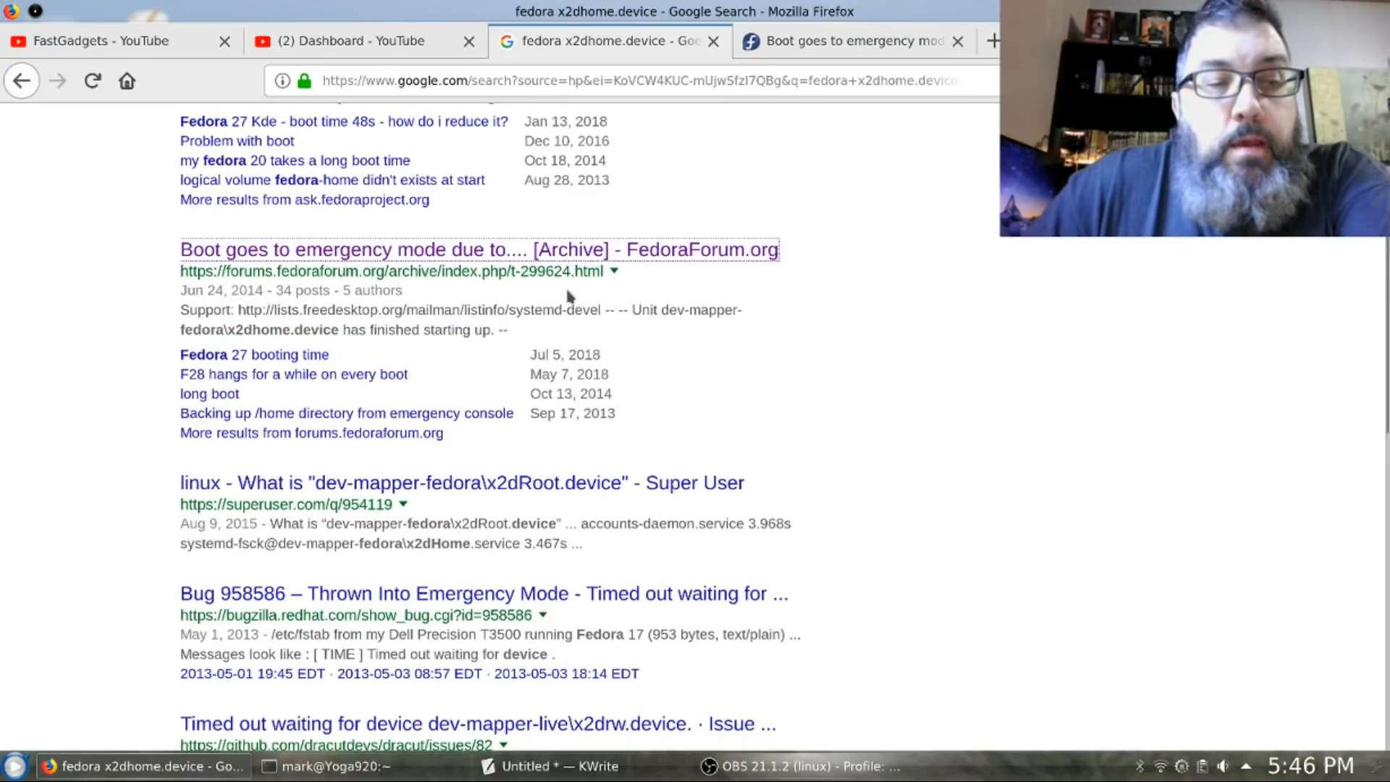
pyautogui.scroll(-3)
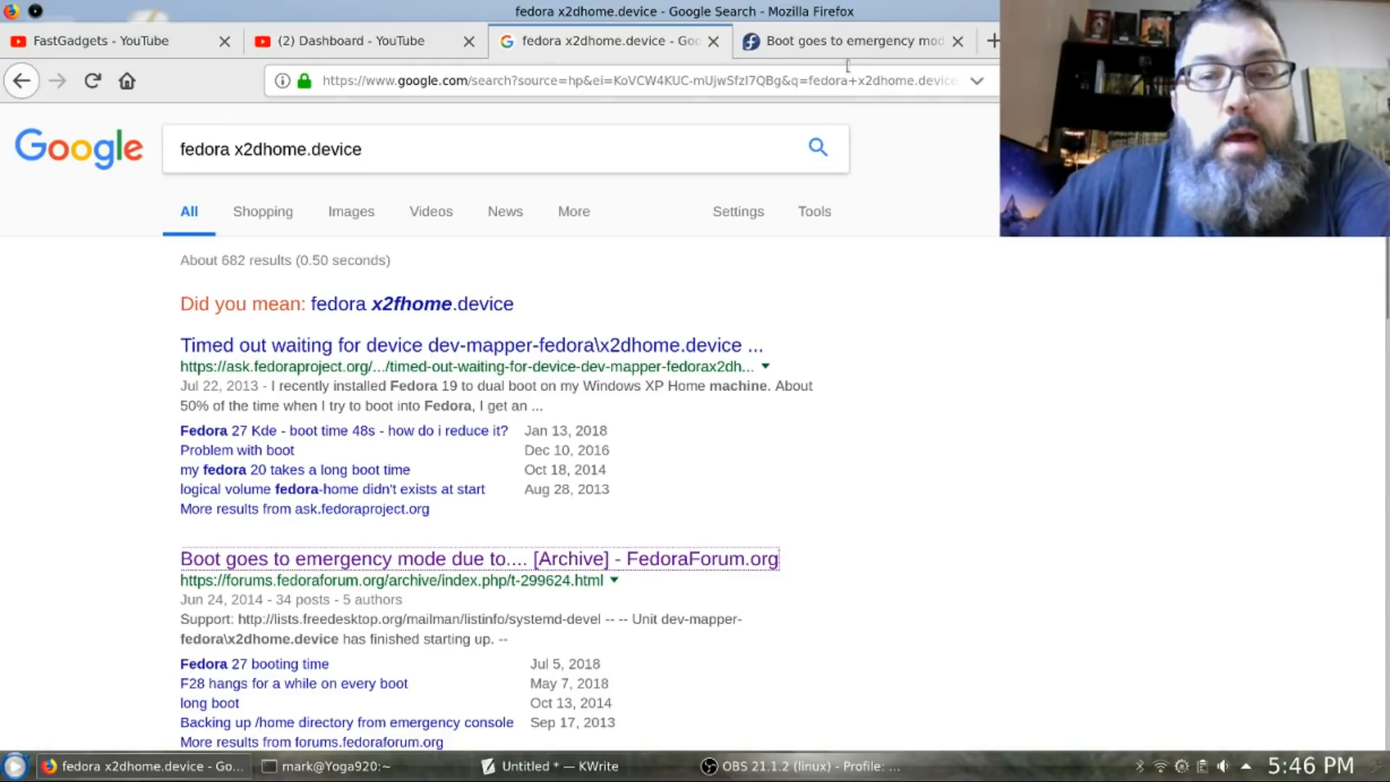
pyautogui.click(851, 40)
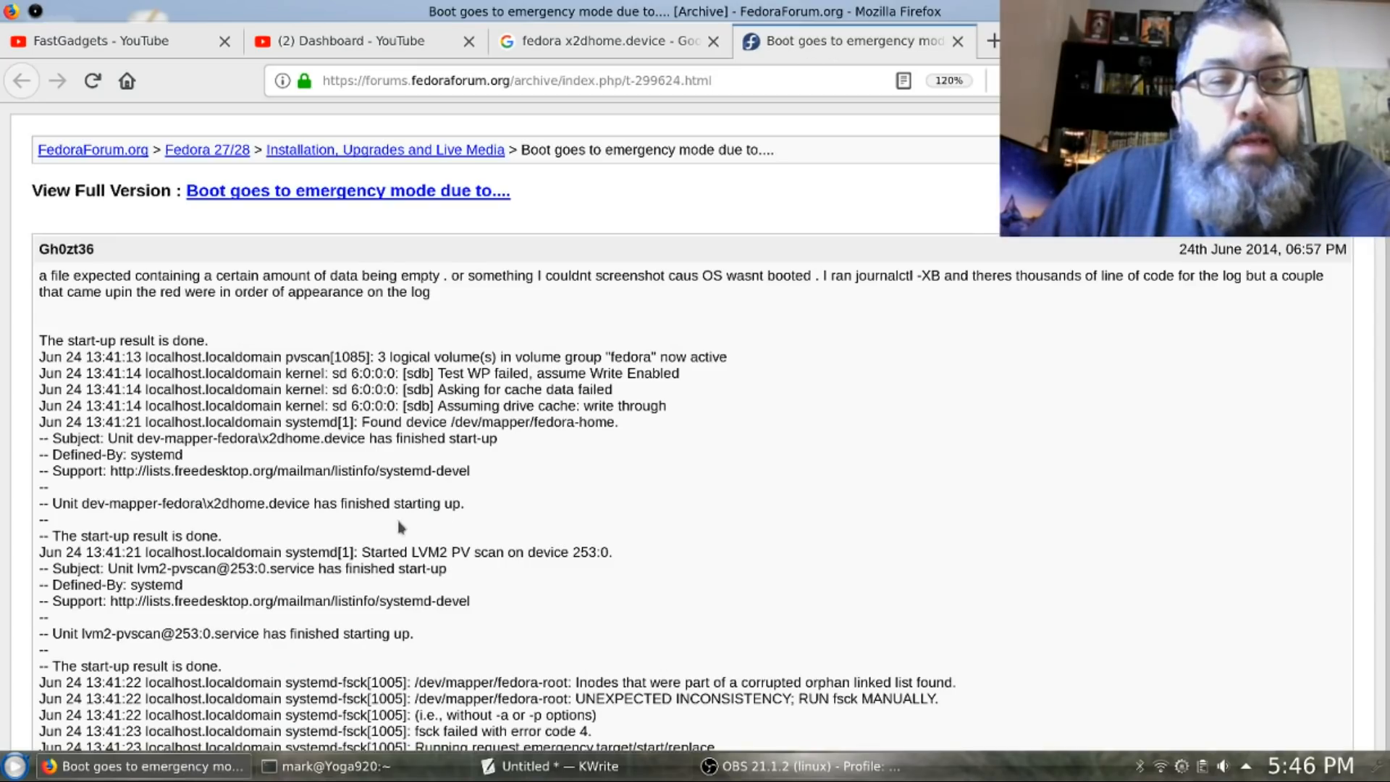
pyautogui.scroll(-3)
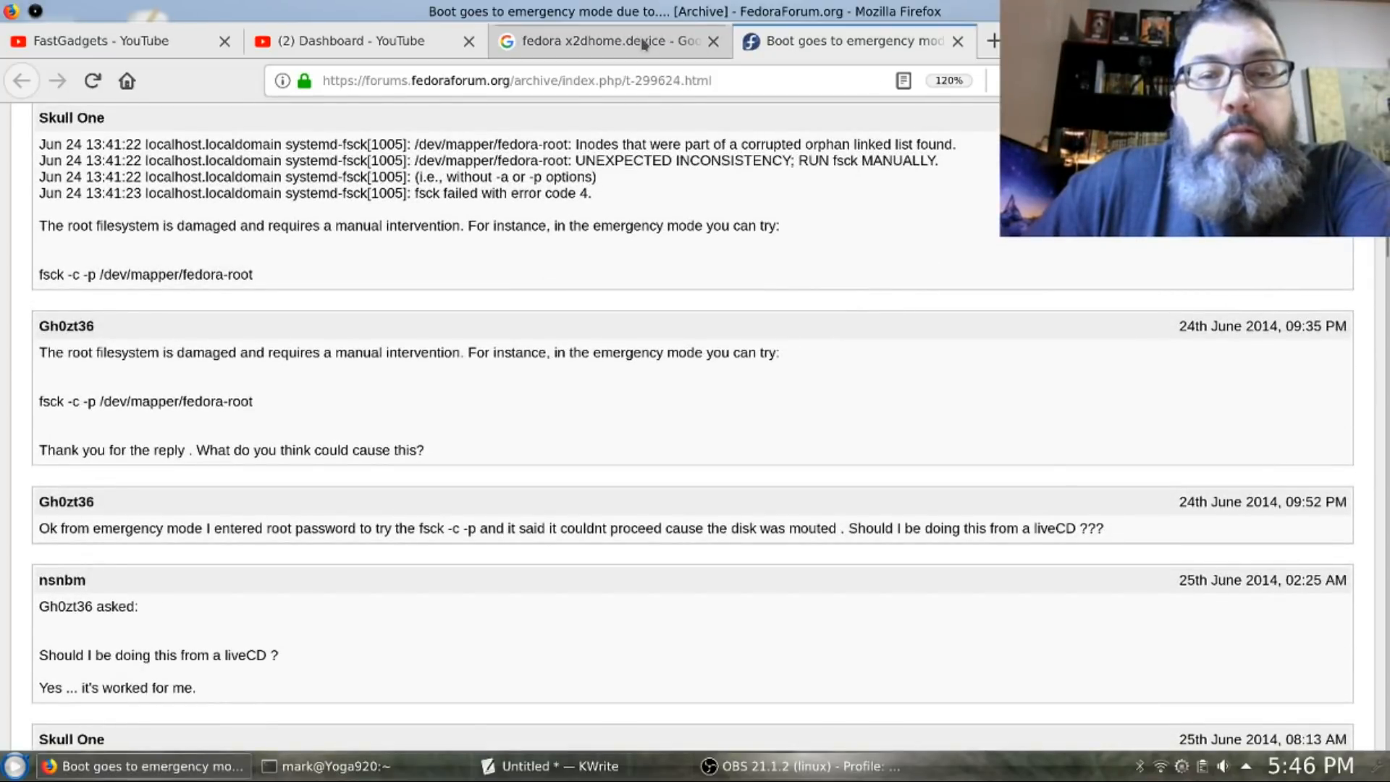
pyautogui.click(607, 41)
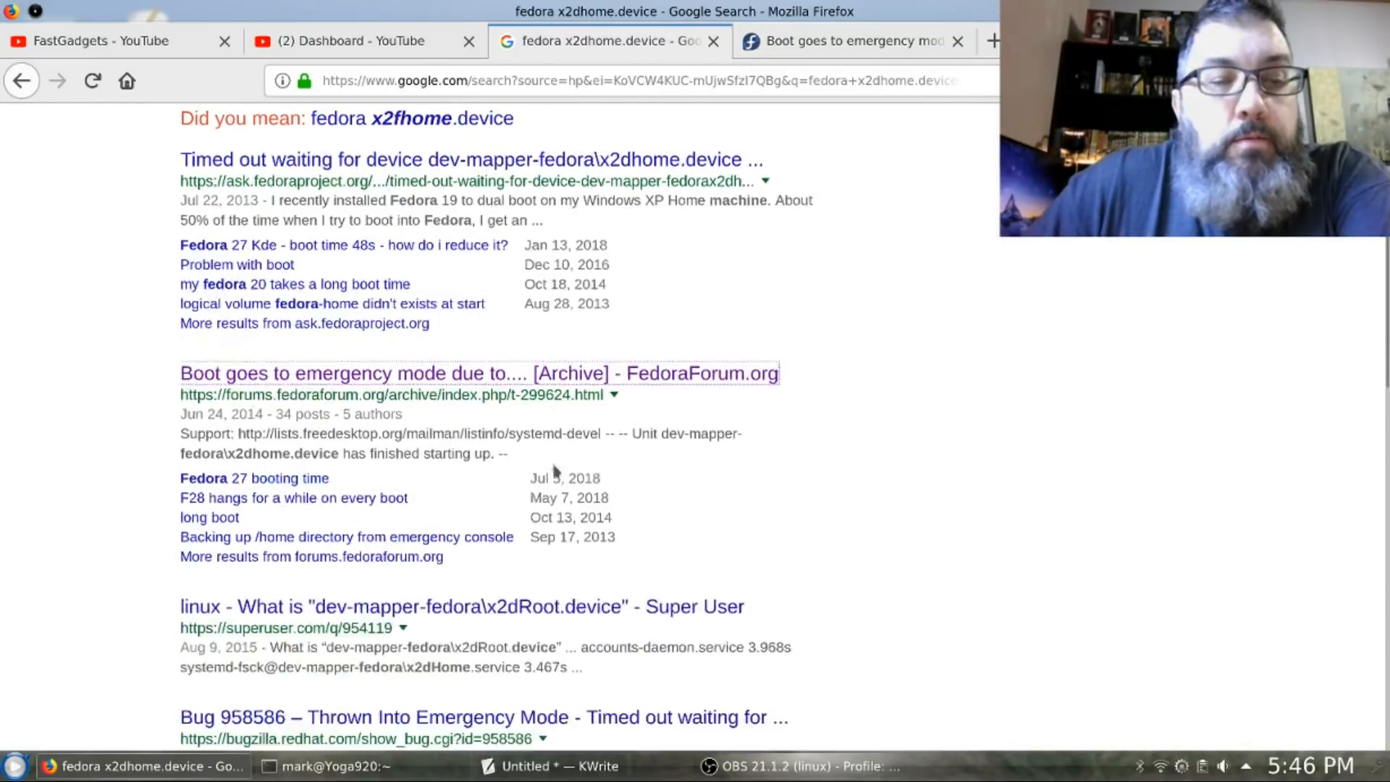
pyautogui.scroll(-3)
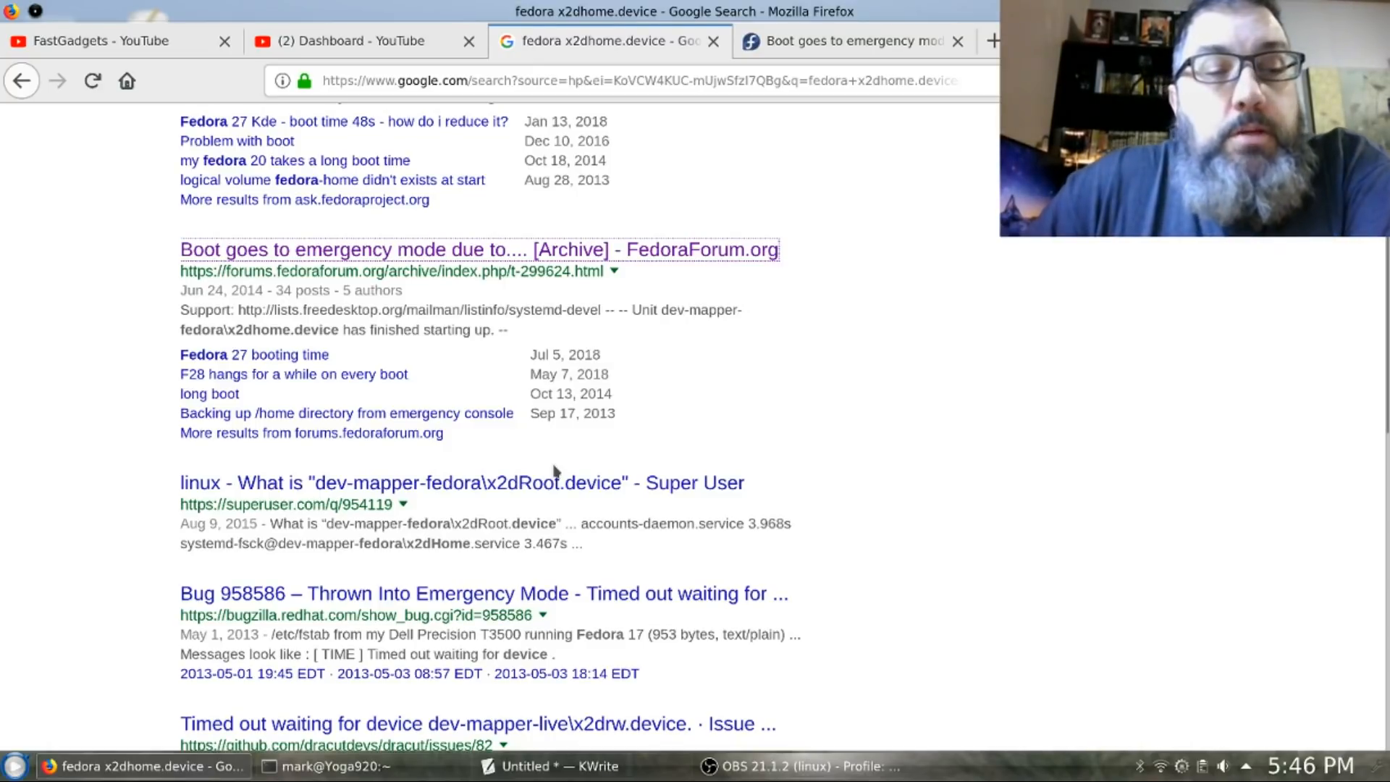
pyautogui.scroll(-3)
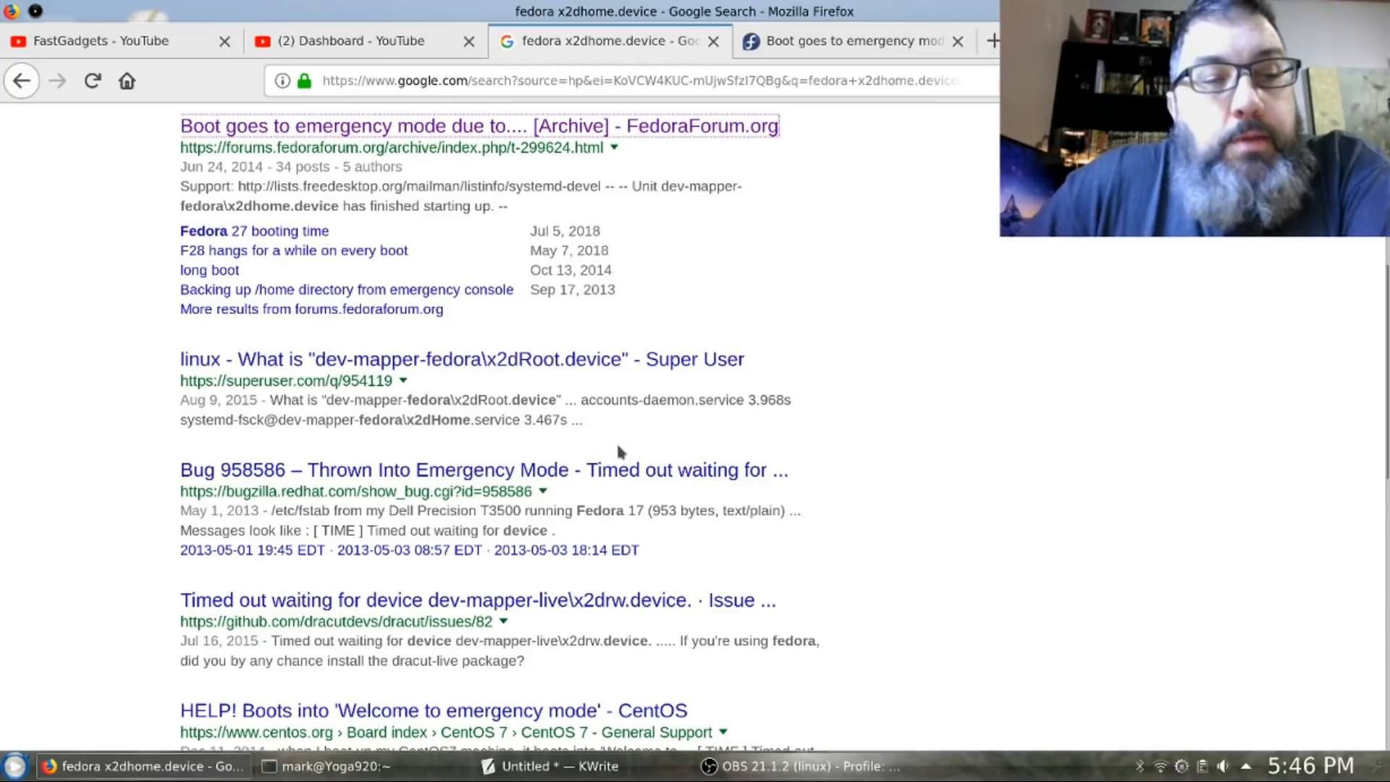
pyautogui.scroll(-3)
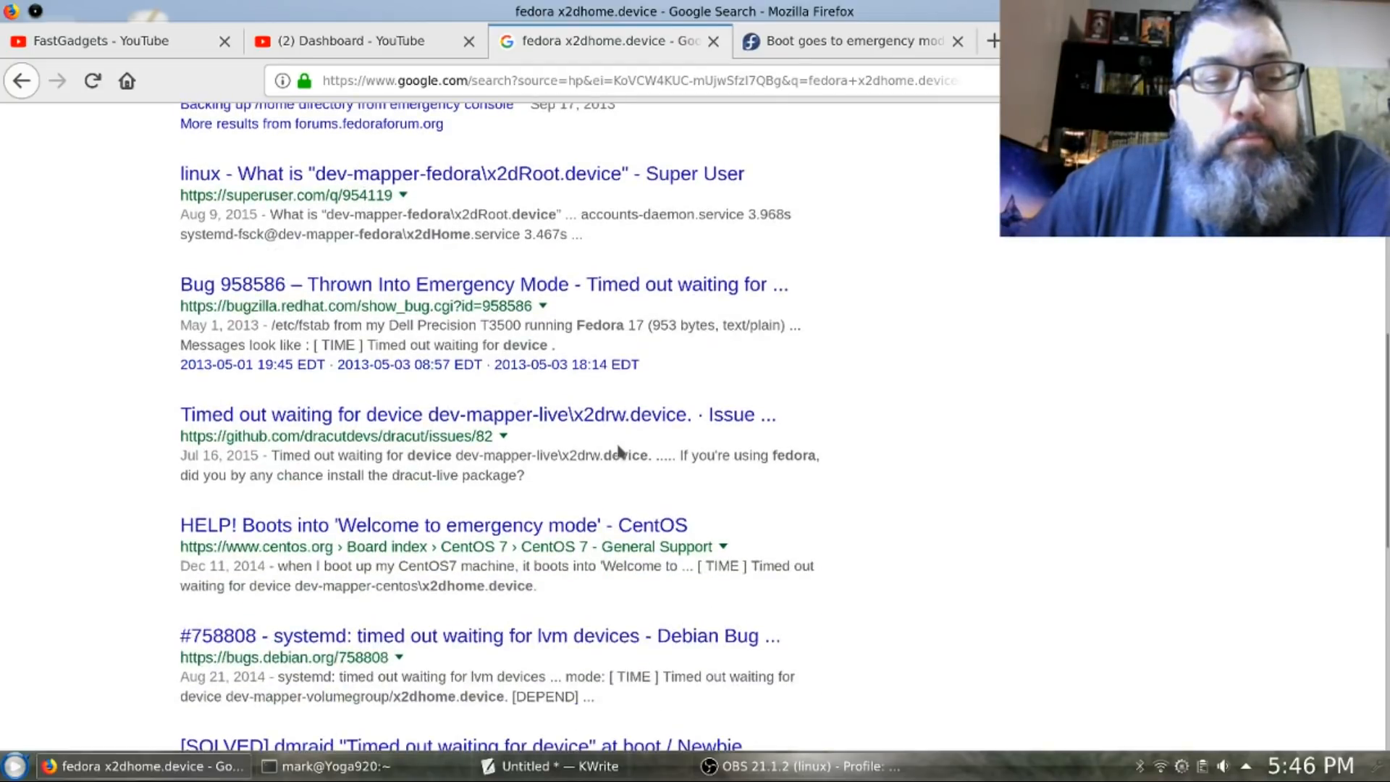
pyautogui.scroll(-3)
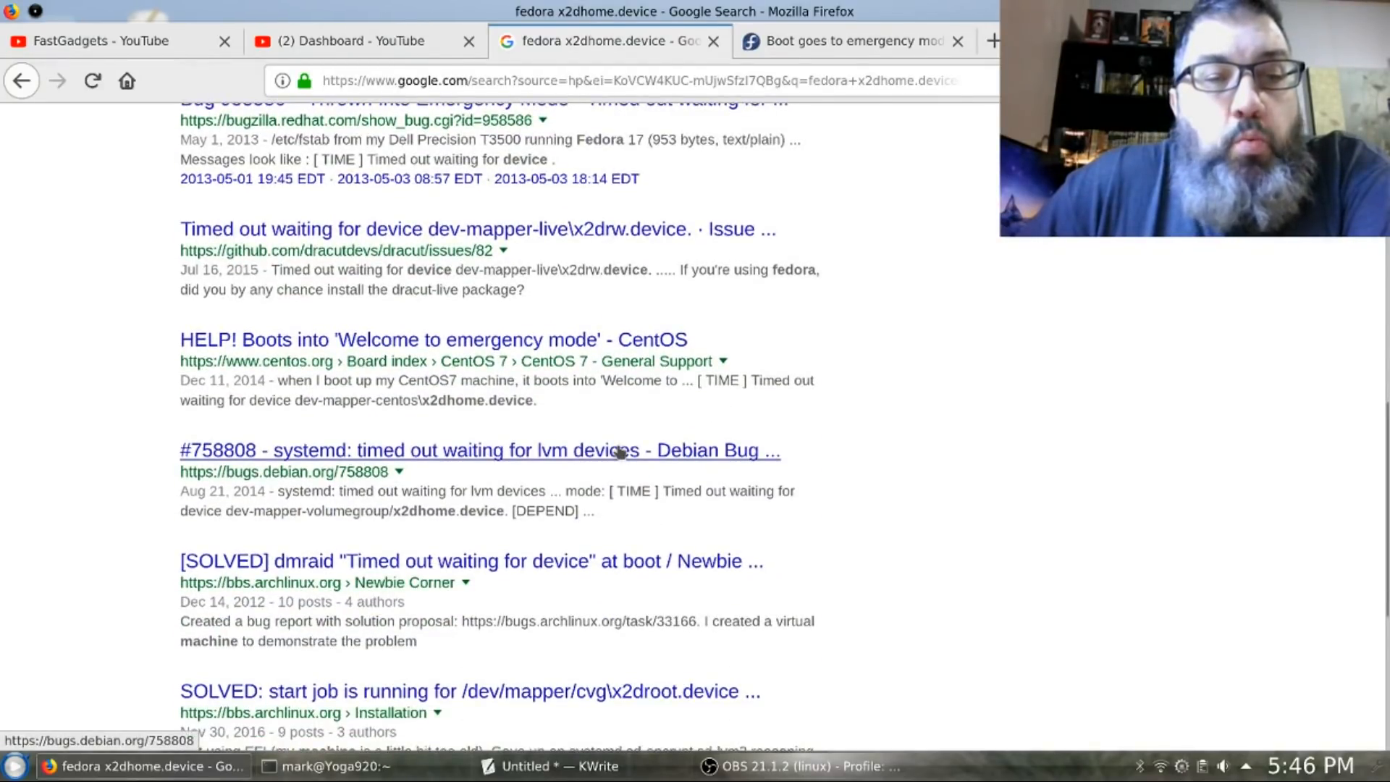
pyautogui.moveTo(875, 493)
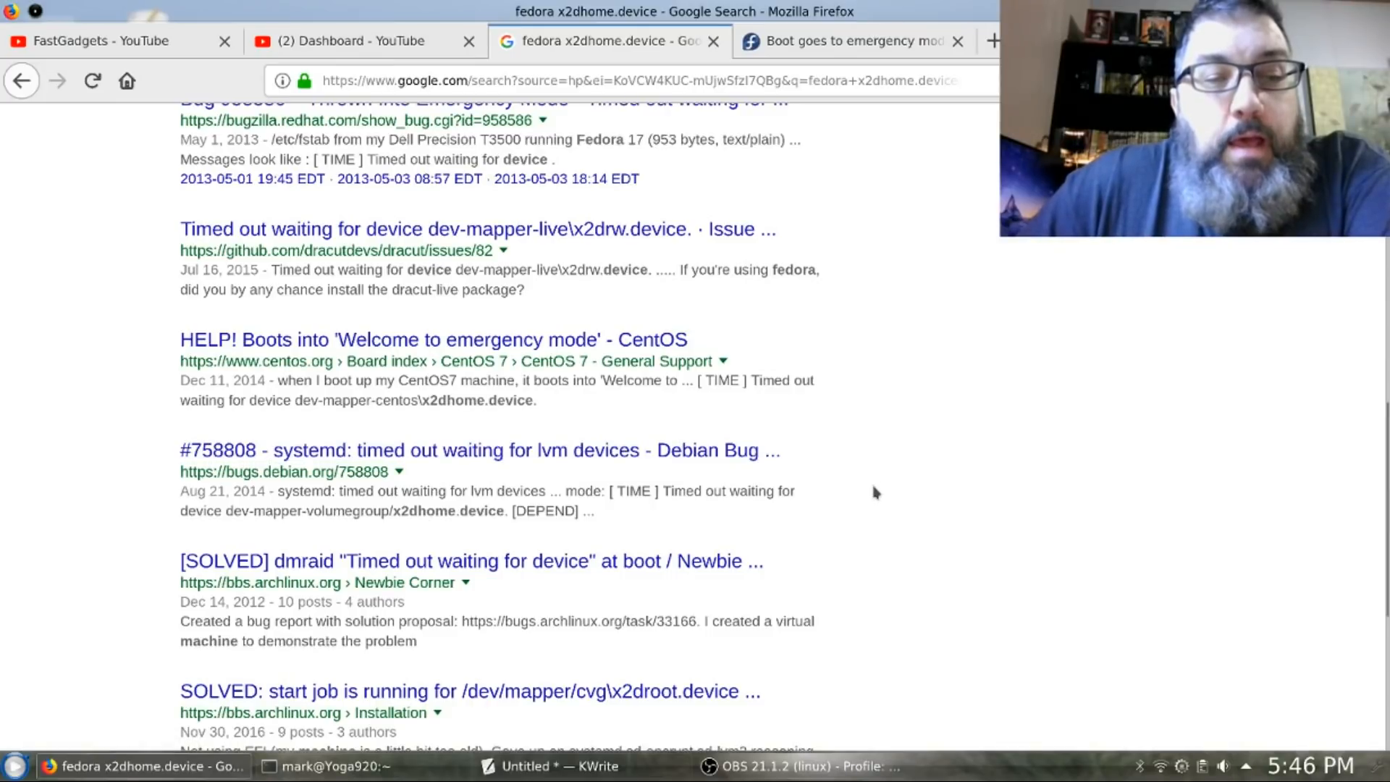